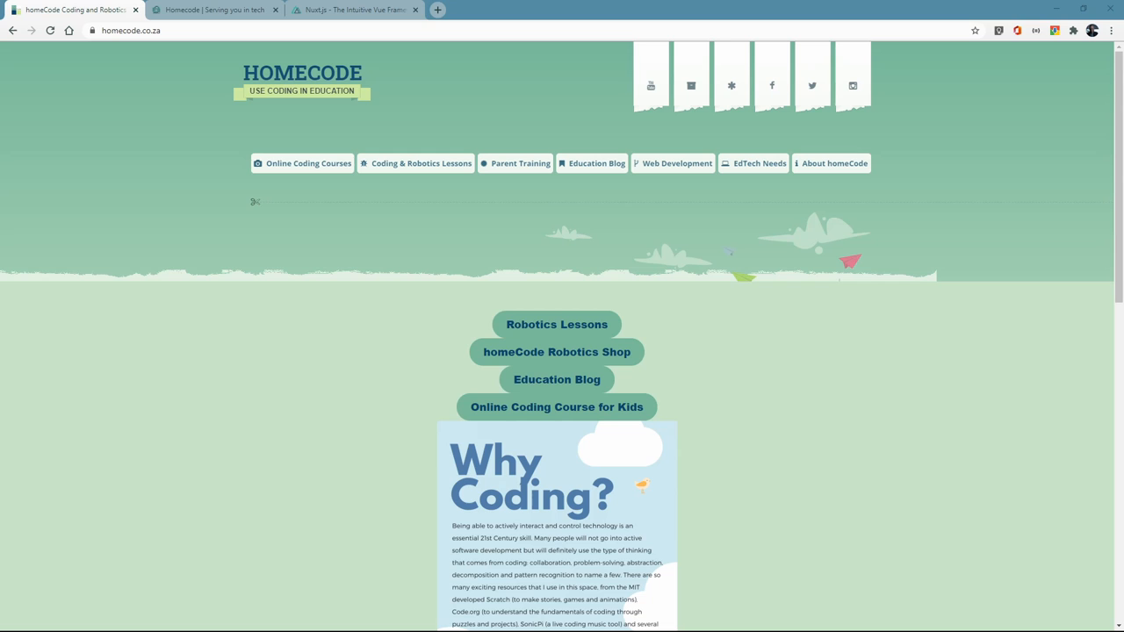
mouse_move(237, 83)
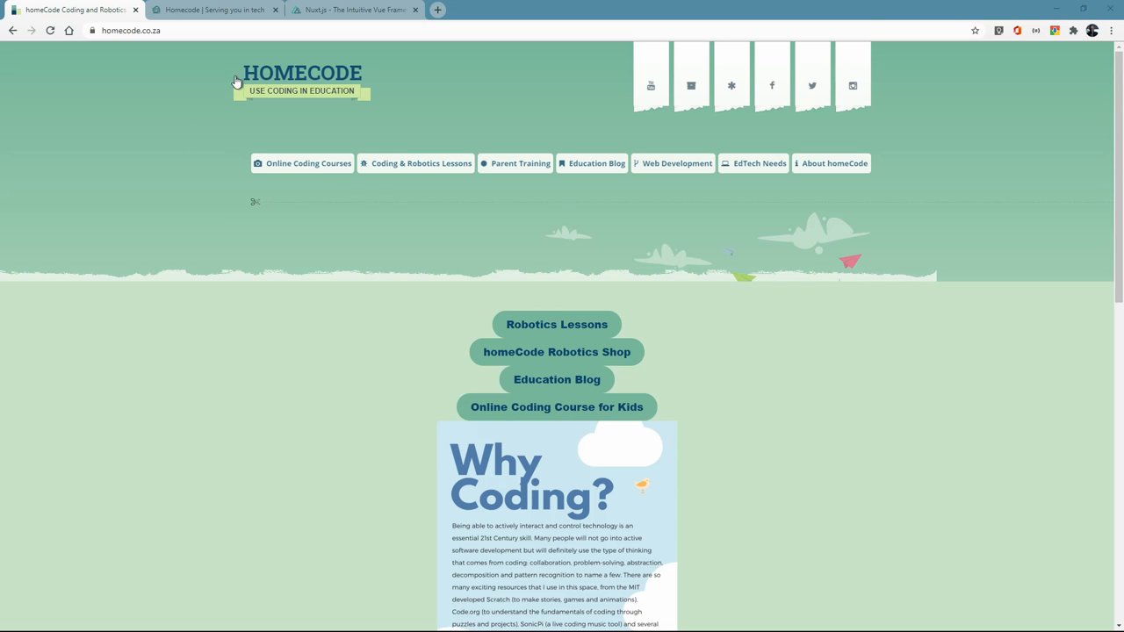
mouse_move(415, 164)
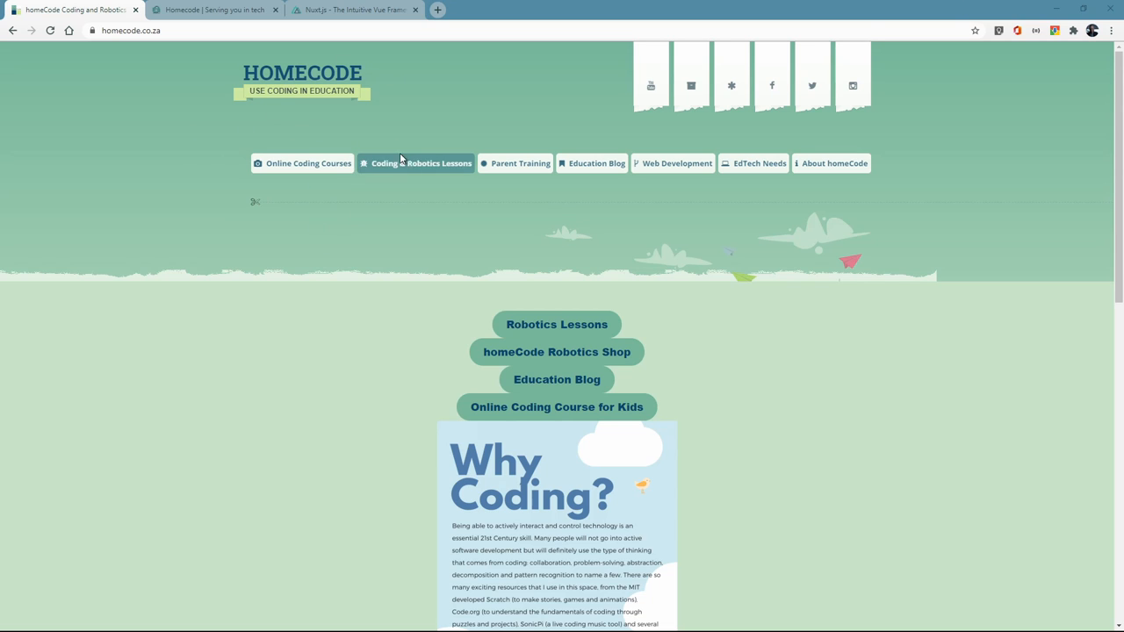
Browse the Coding and Robotics Lessons and Online Coding Courses pages of the homeCode site
scroll(down, 3)
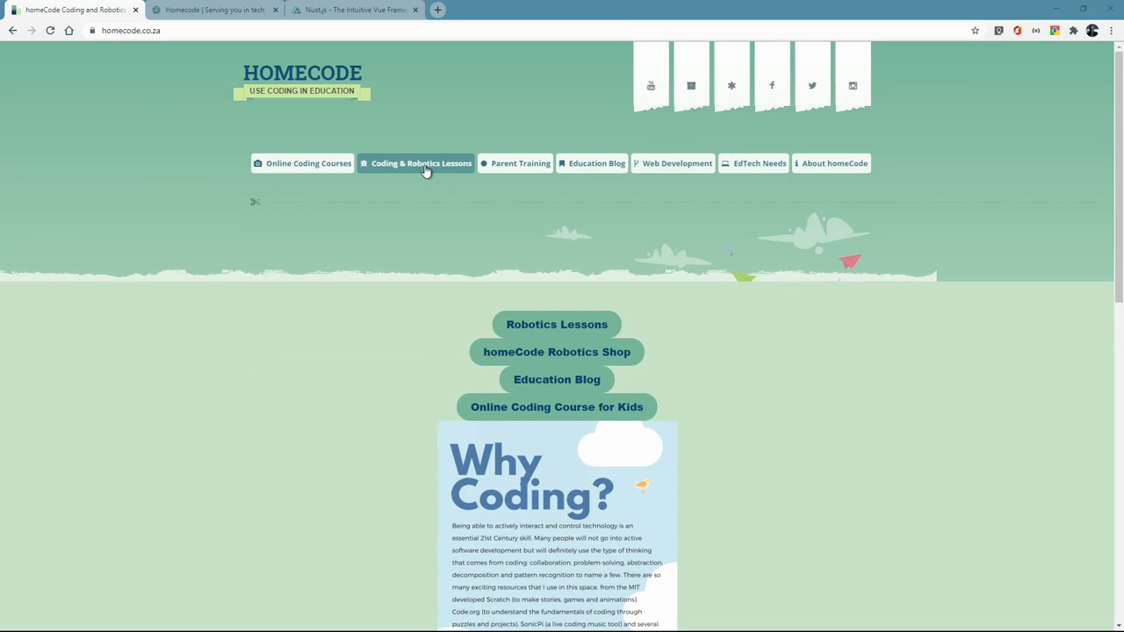
click(421, 163)
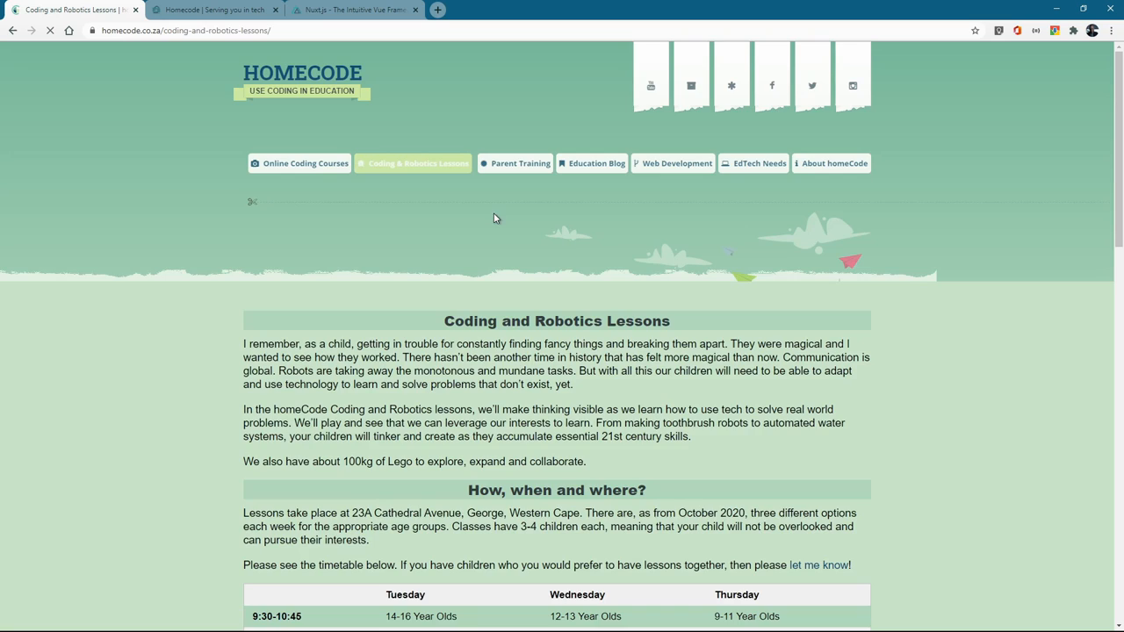
scroll(down, 3)
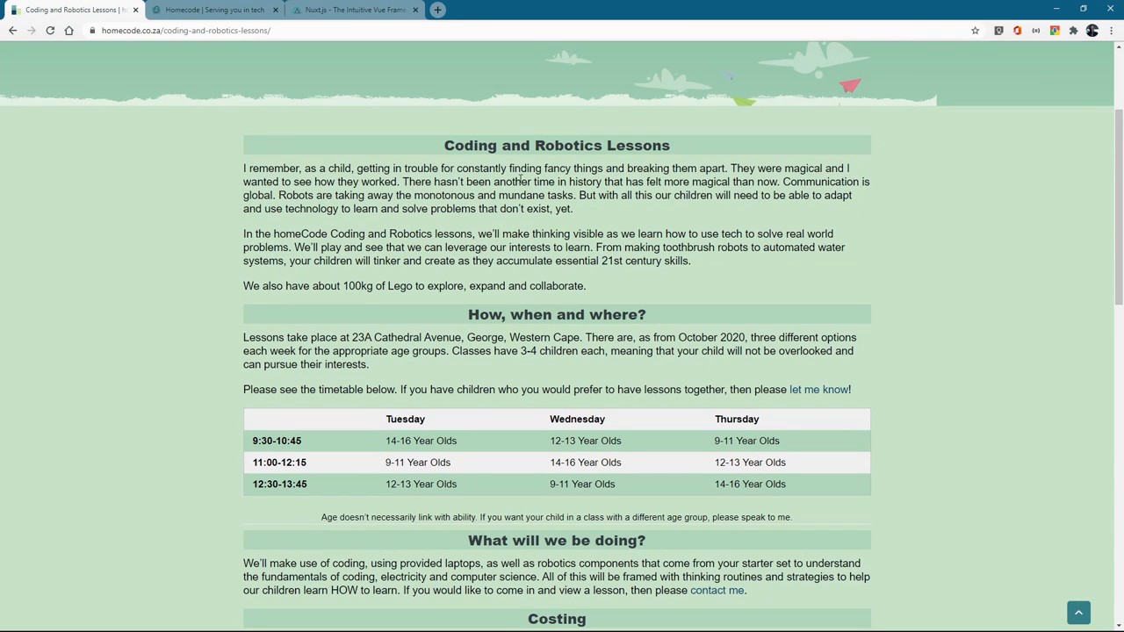
scroll(down, 3)
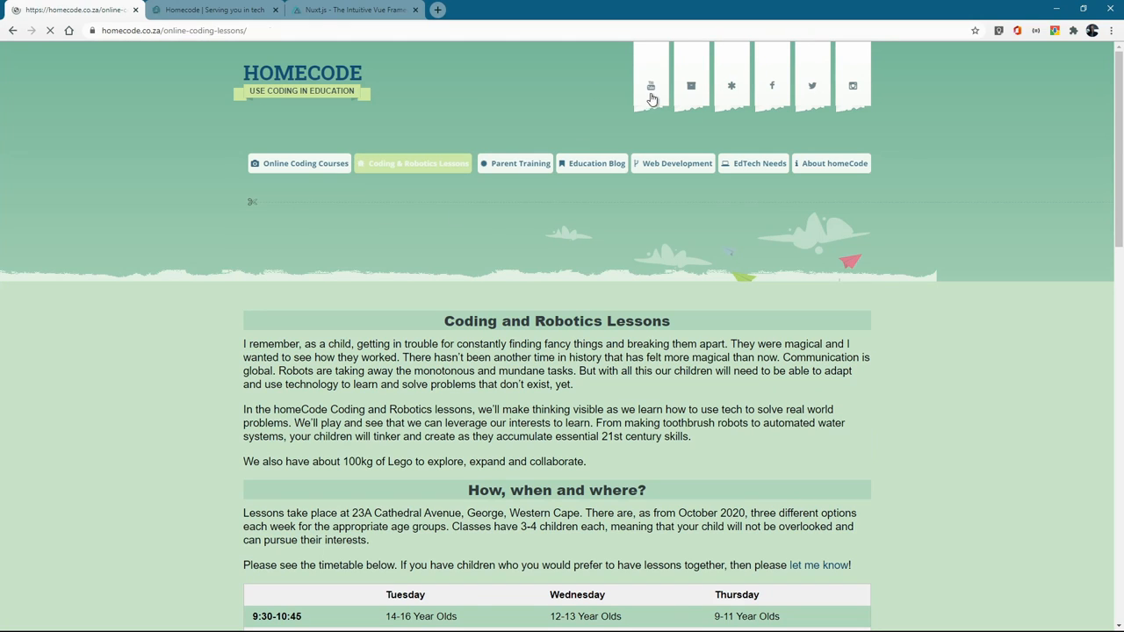
click(306, 163)
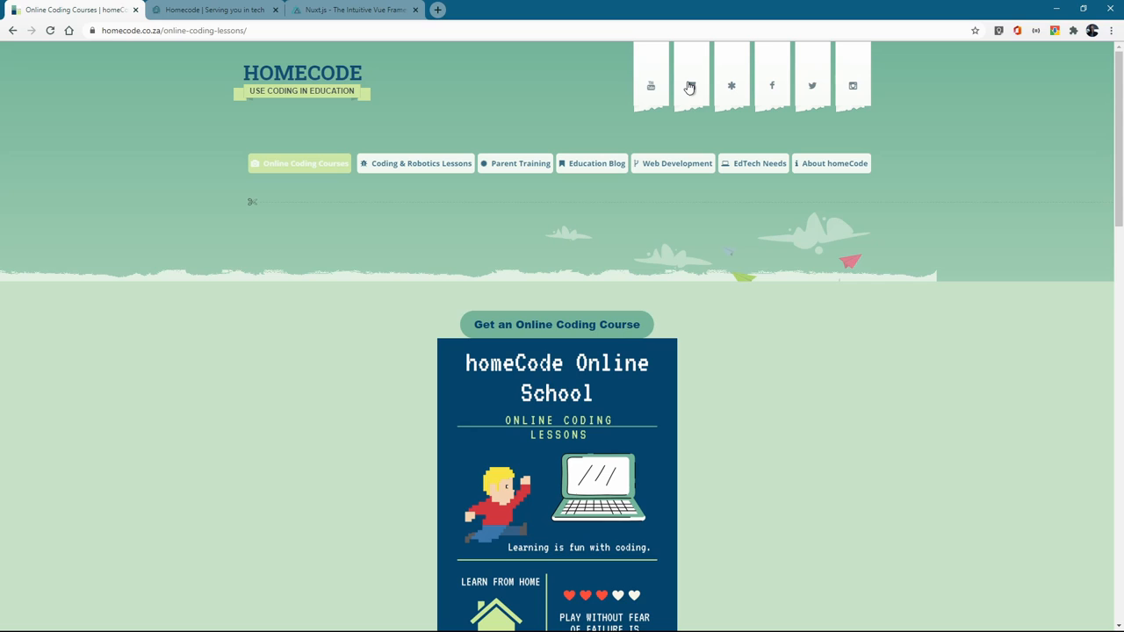
mouse_move(713, 97)
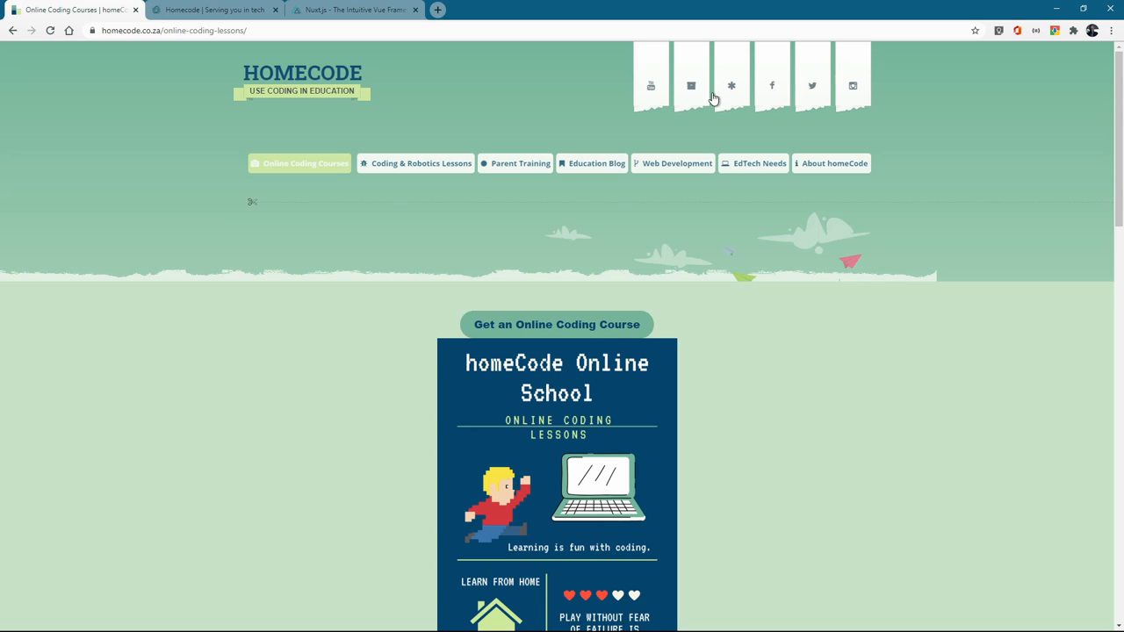
mouse_move(464, 284)
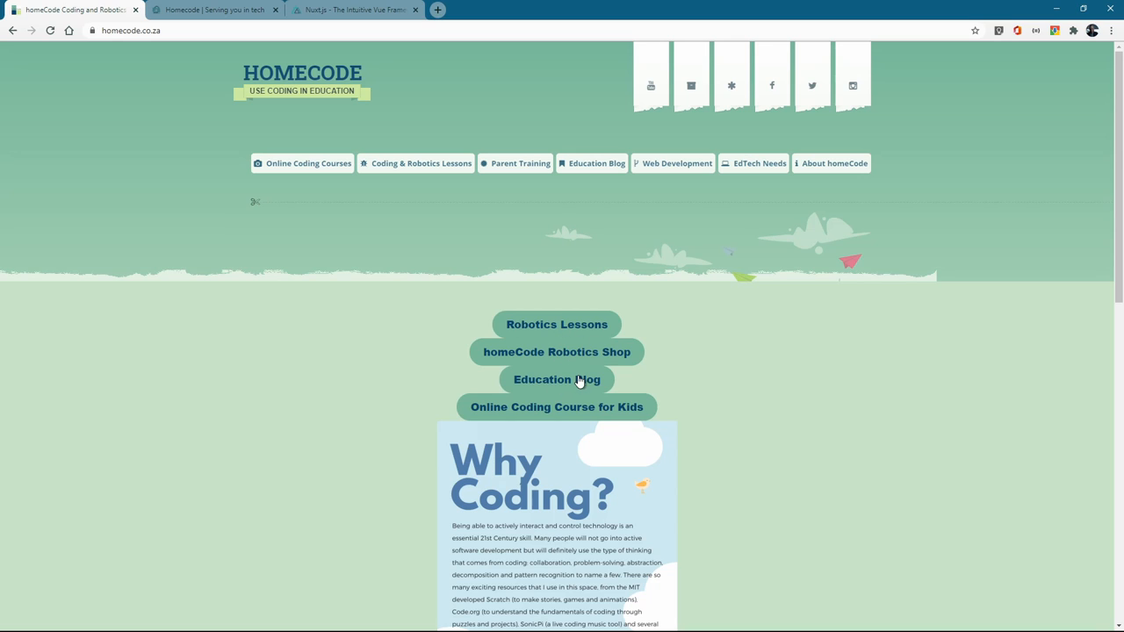
mouse_move(496, 375)
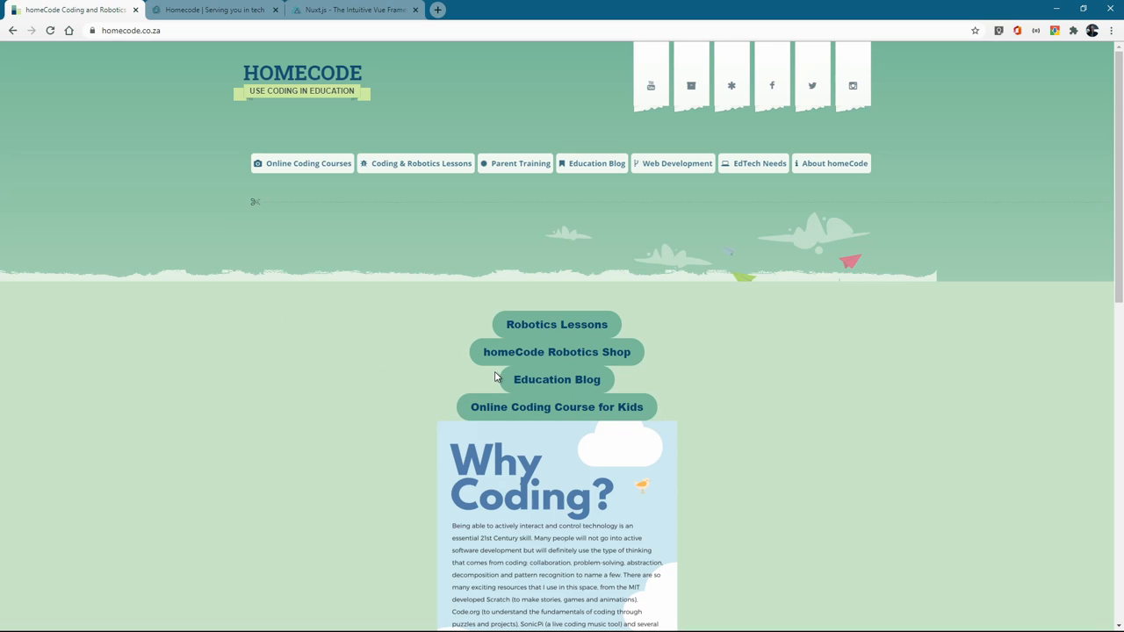
mouse_move(595, 299)
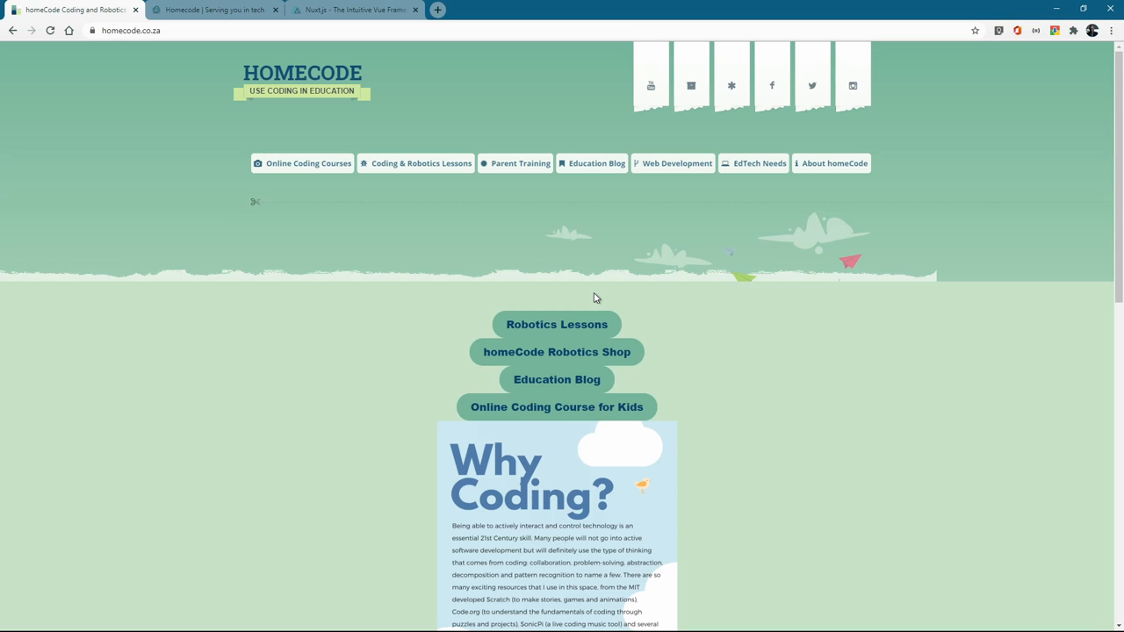
mouse_move(407, 281)
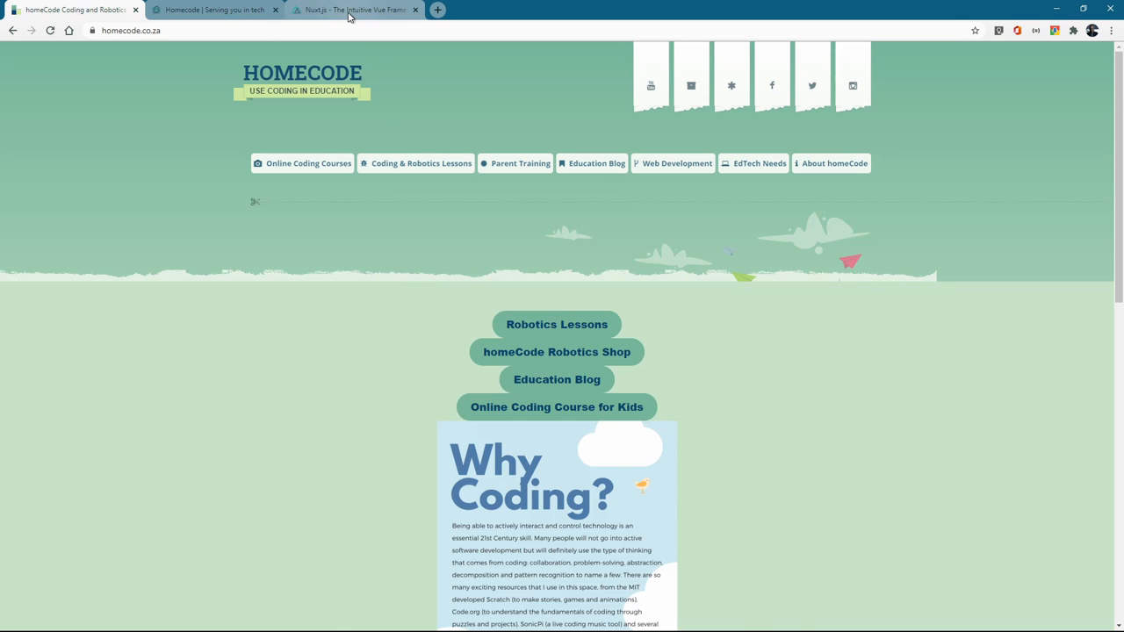
Switch to the nuxtjs.org home page and scroll down to its Why NuxtJS section
click(351, 11)
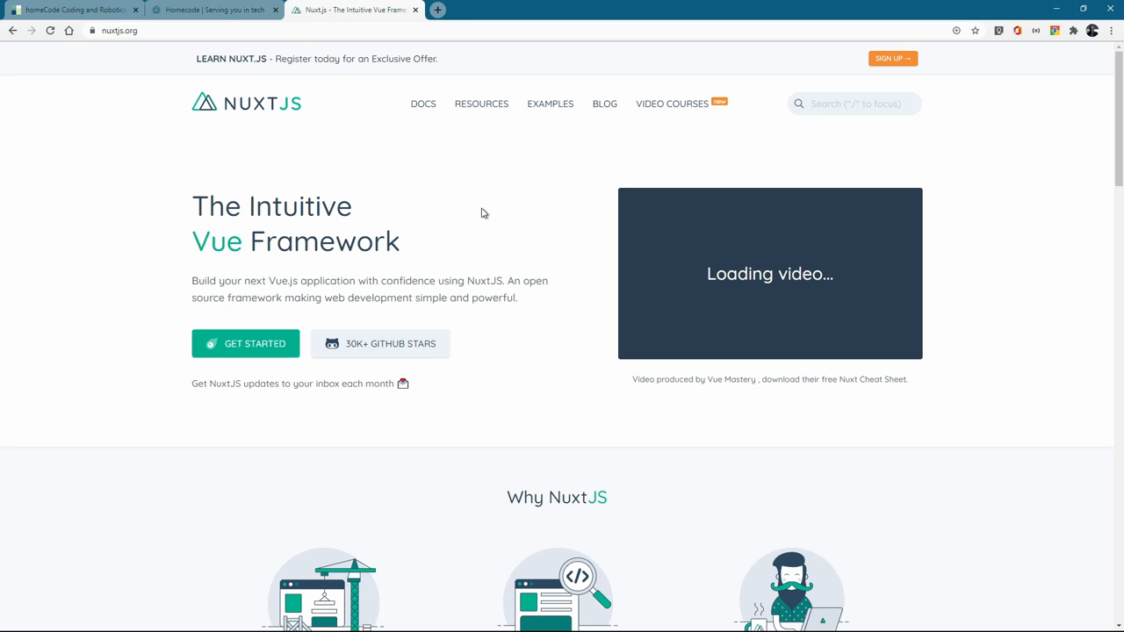
mouse_move(530, 225)
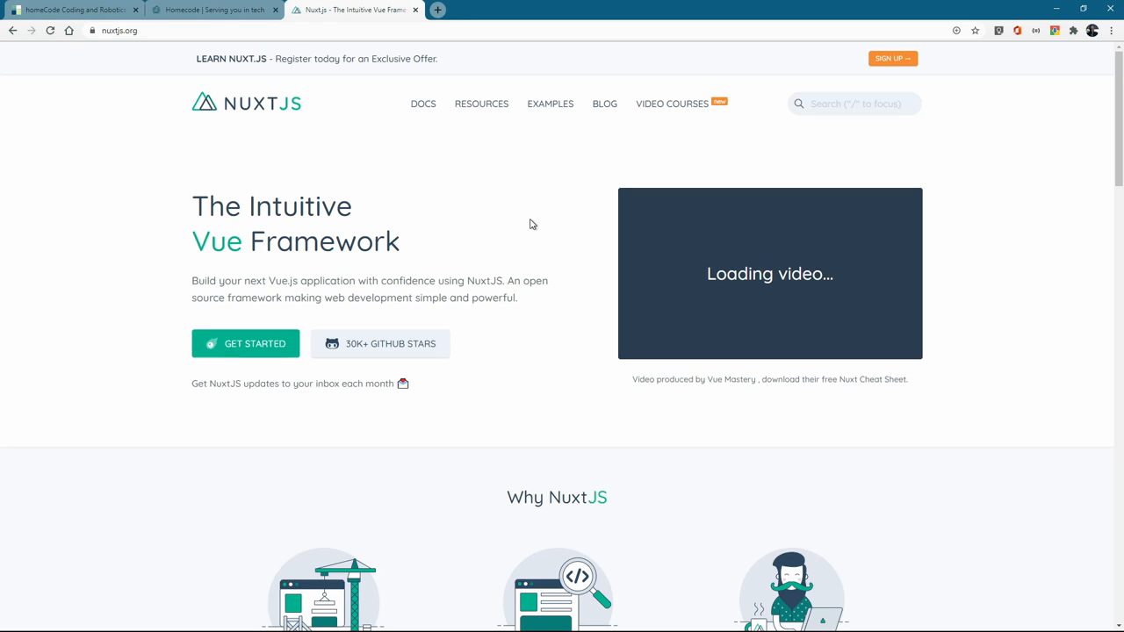
mouse_move(525, 221)
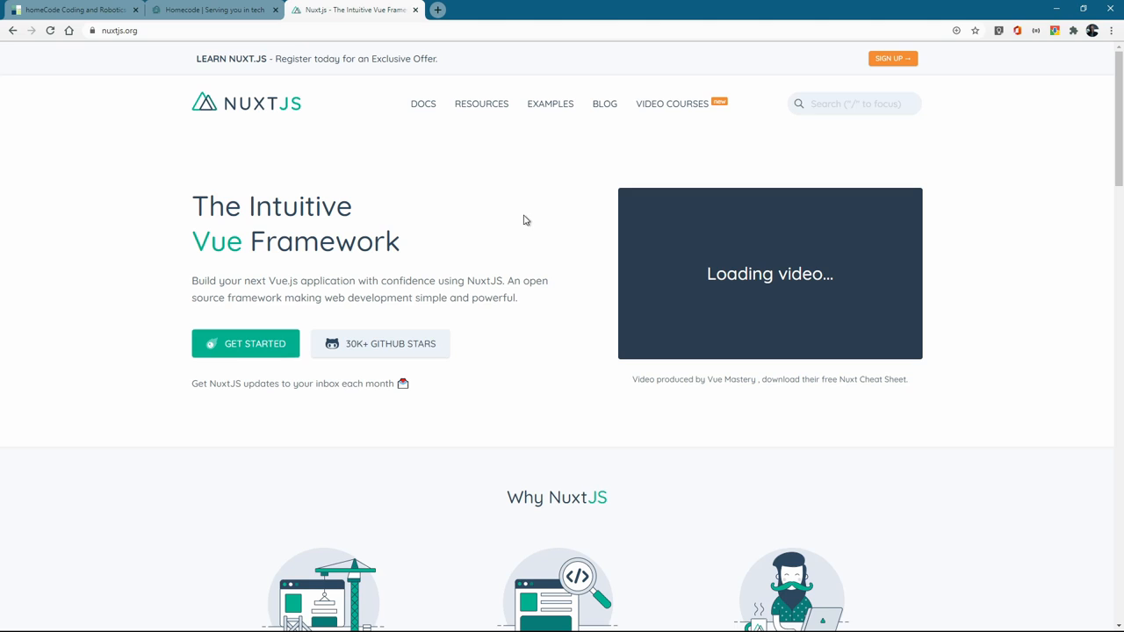
mouse_move(502, 218)
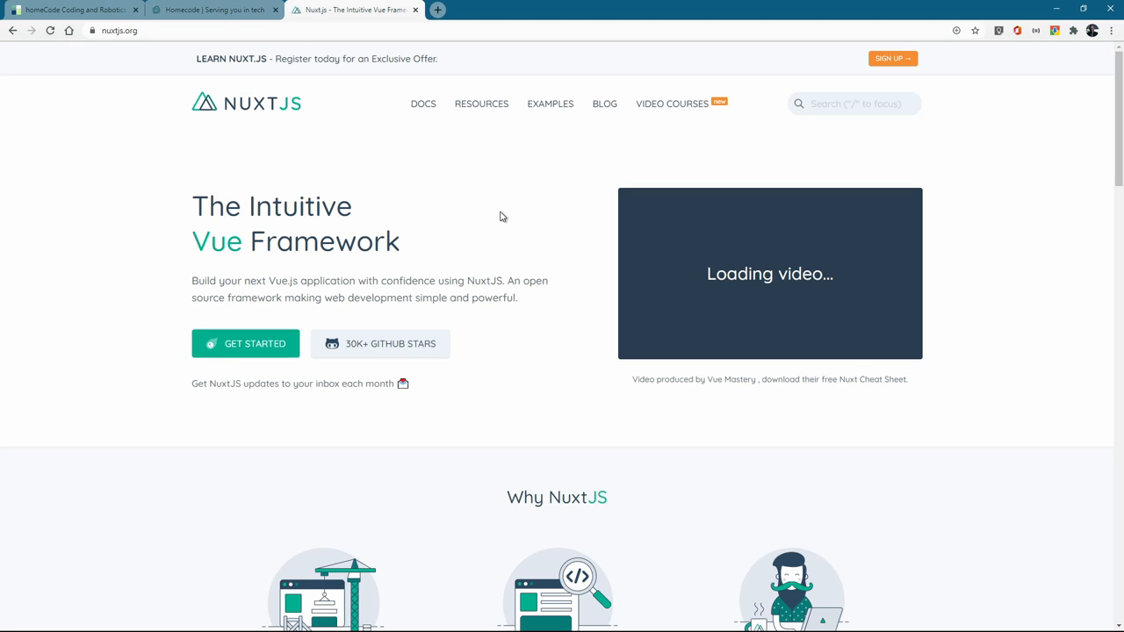
mouse_move(271, 54)
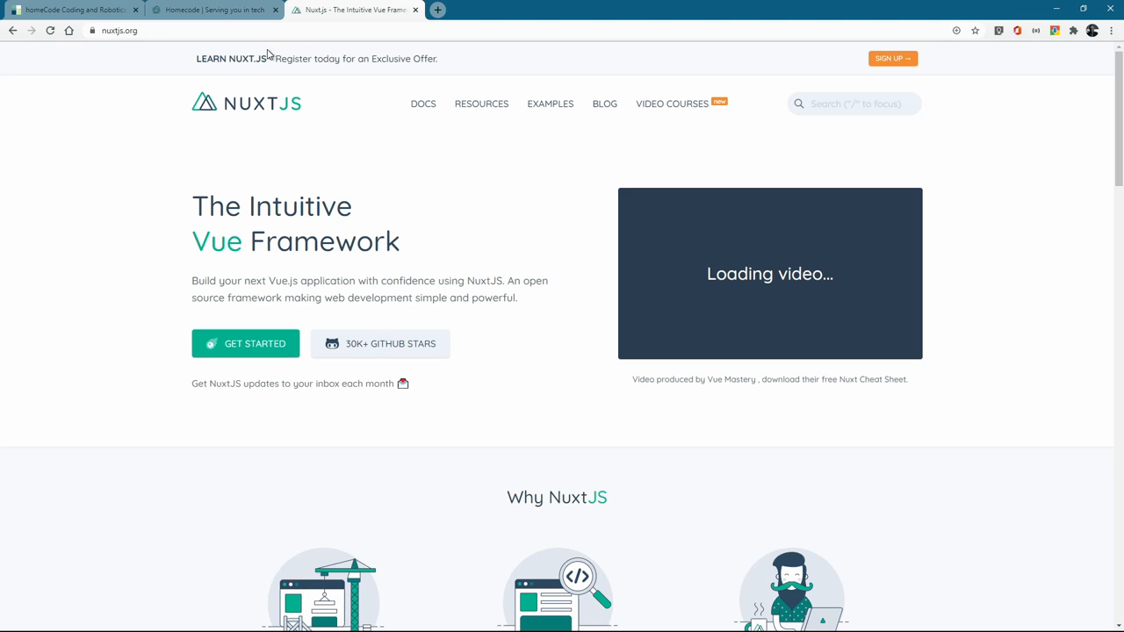
mouse_move(290, 116)
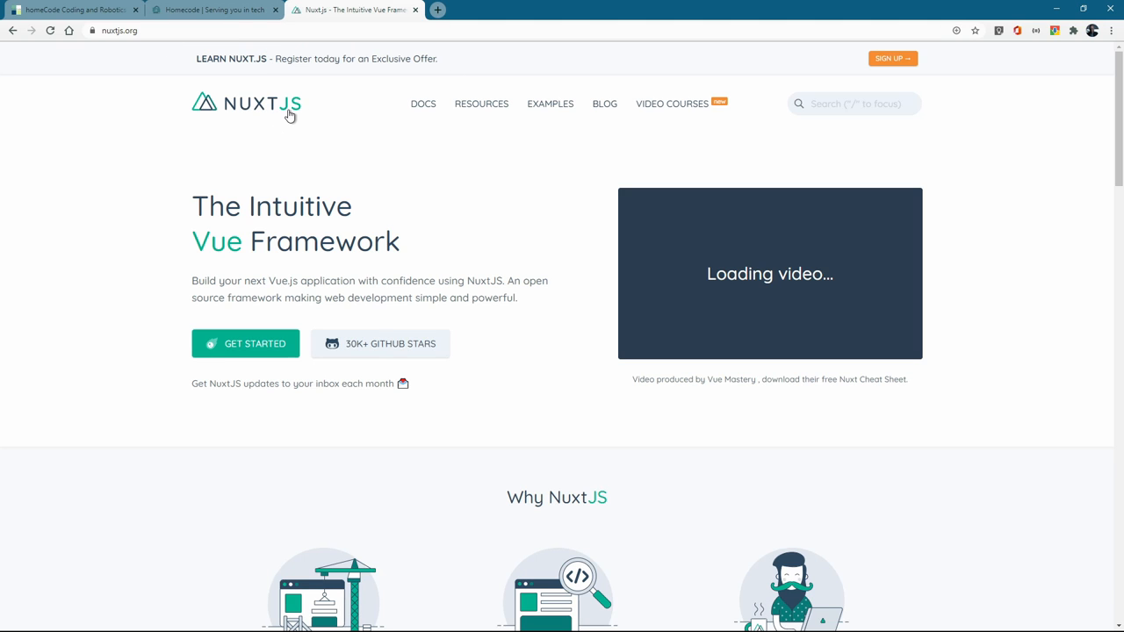
mouse_move(495, 274)
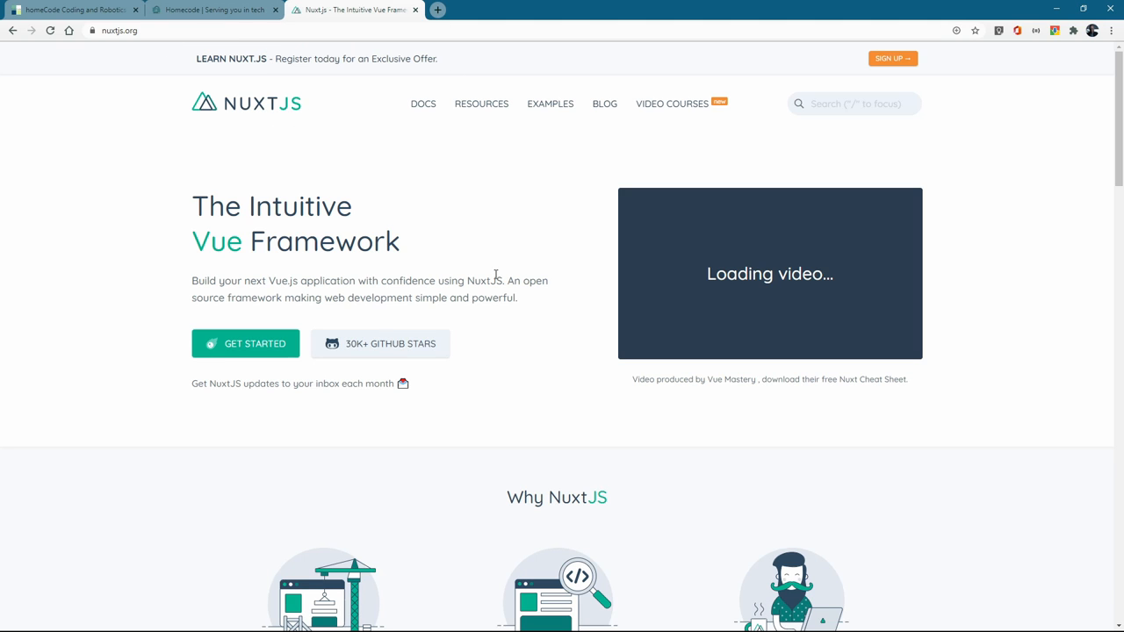
scroll(down, 3)
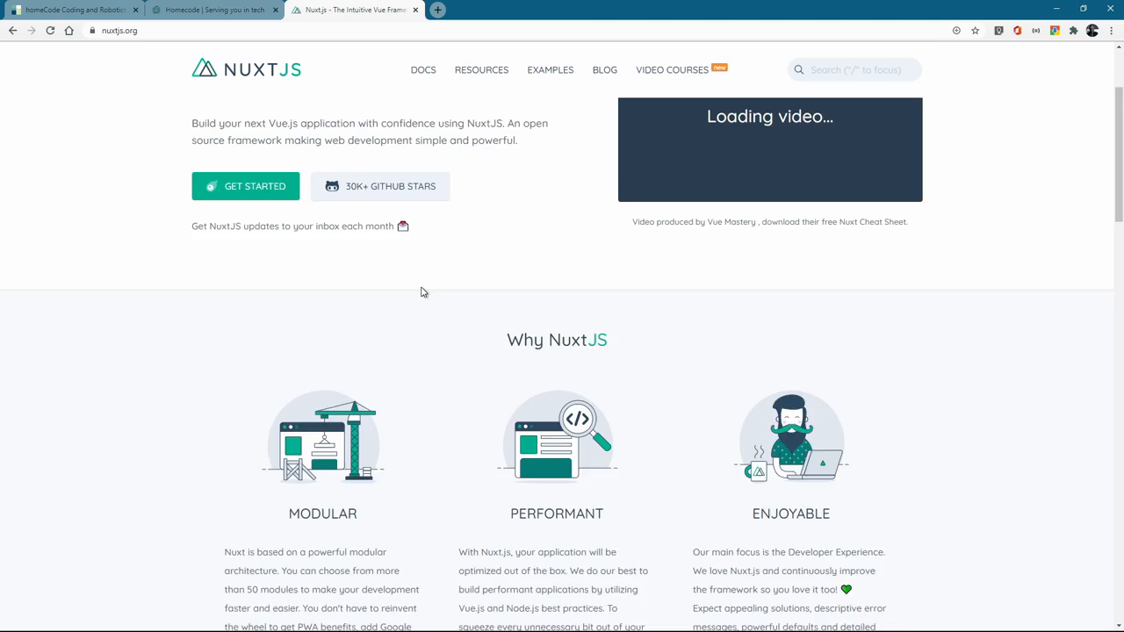
scroll(down, 3)
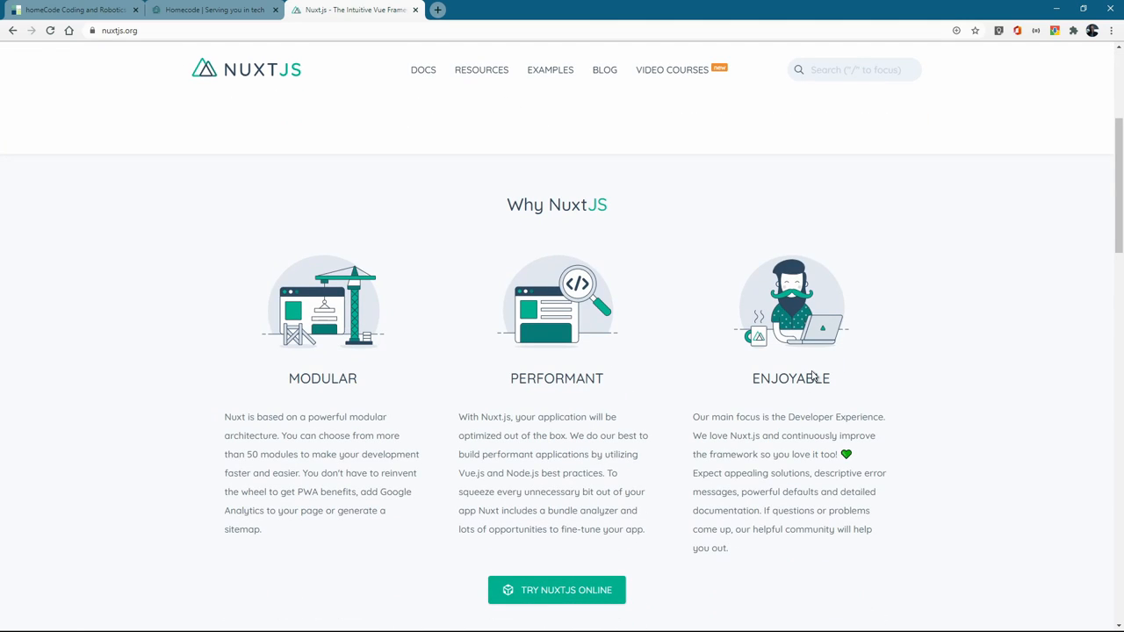
mouse_move(812, 447)
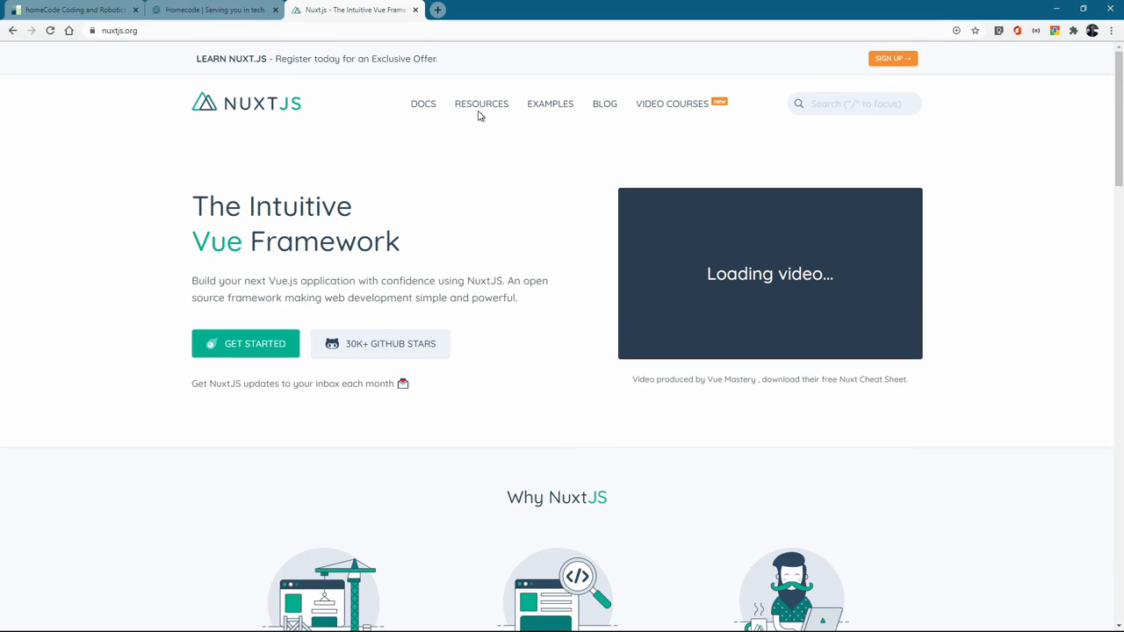
mouse_move(211, 74)
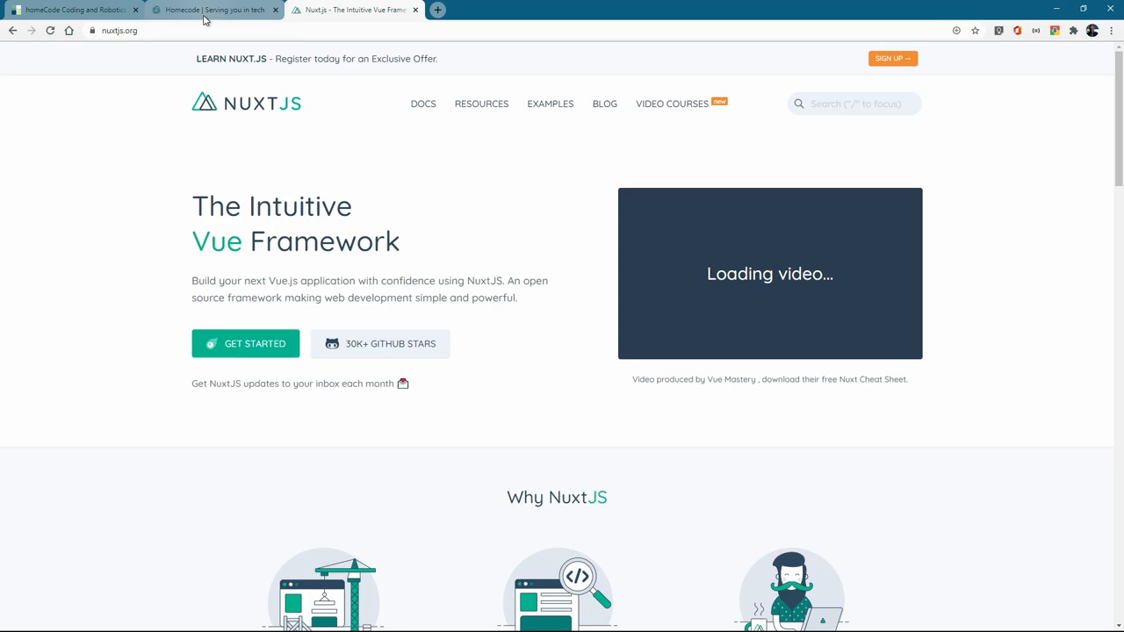
Switch to the localhost:3000 tab showing the Nuxt-built homeCode home page
click(214, 11)
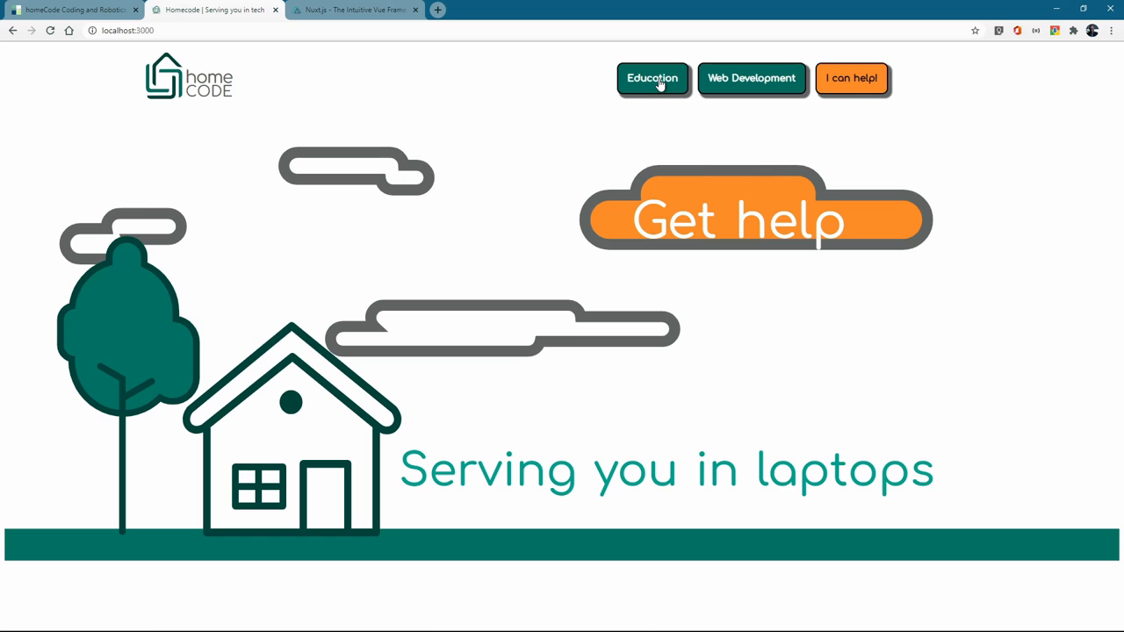
click(652, 77)
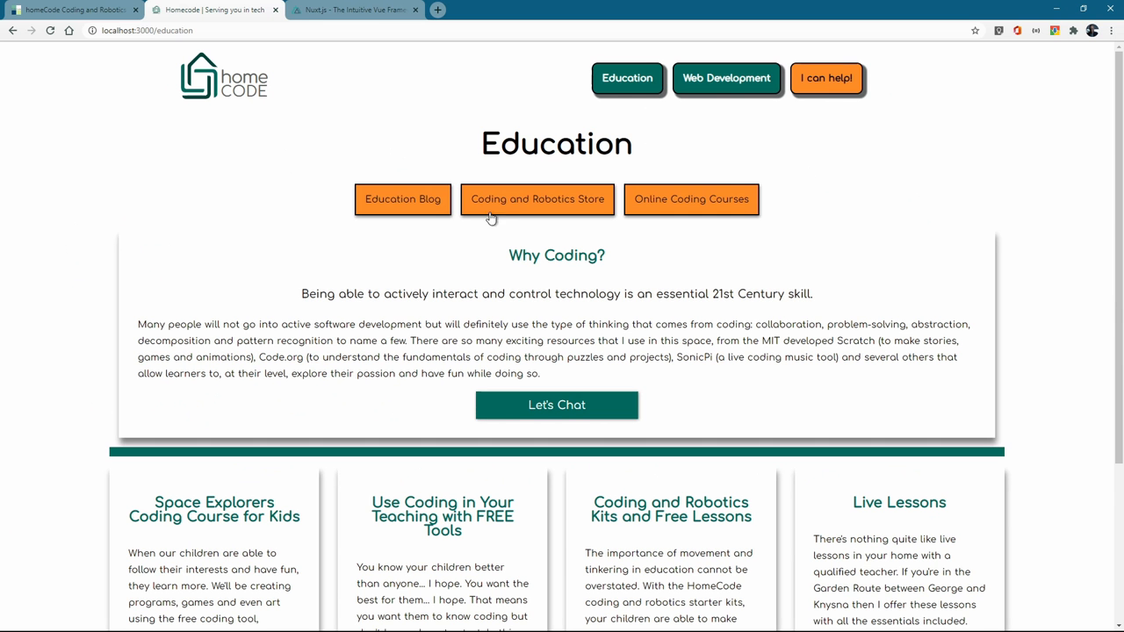
mouse_move(639, 209)
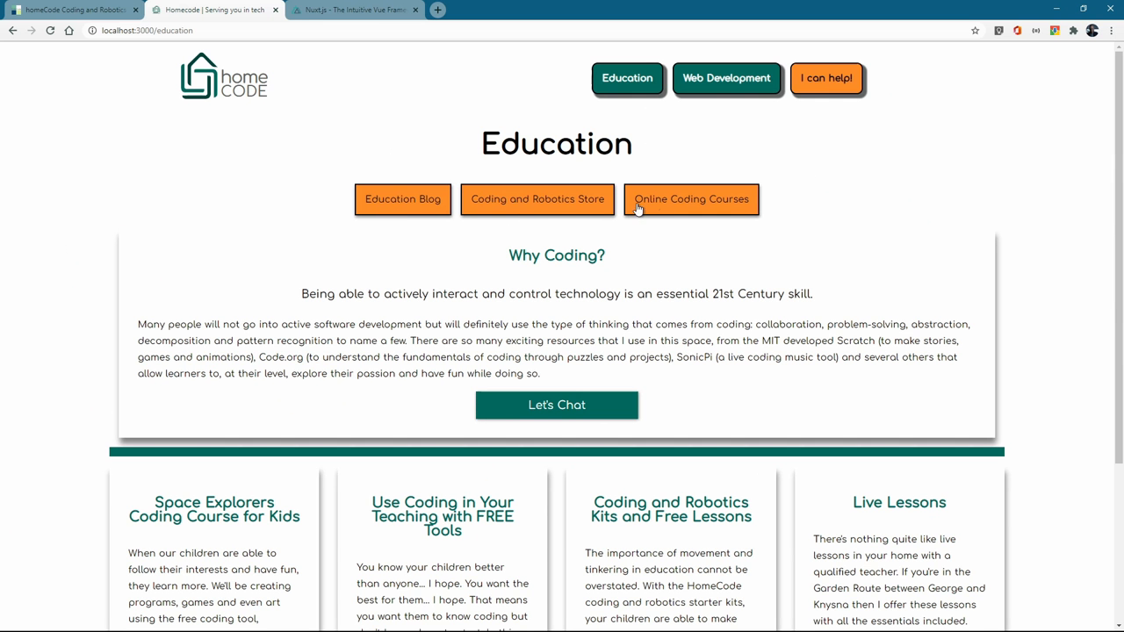
scroll(down, 3)
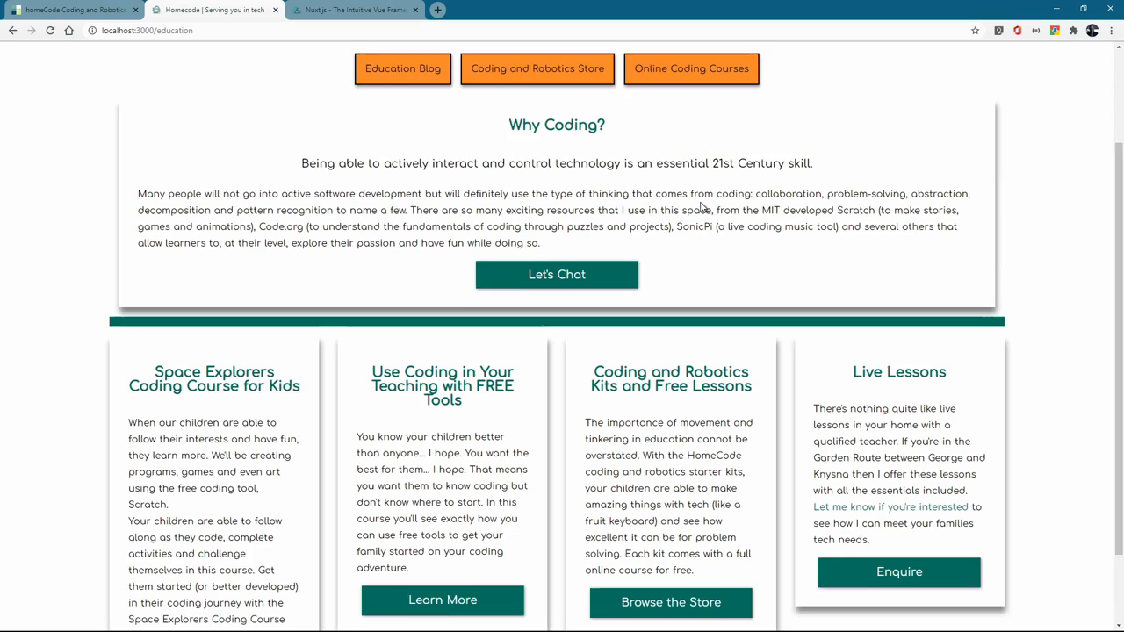
scroll(down, 3)
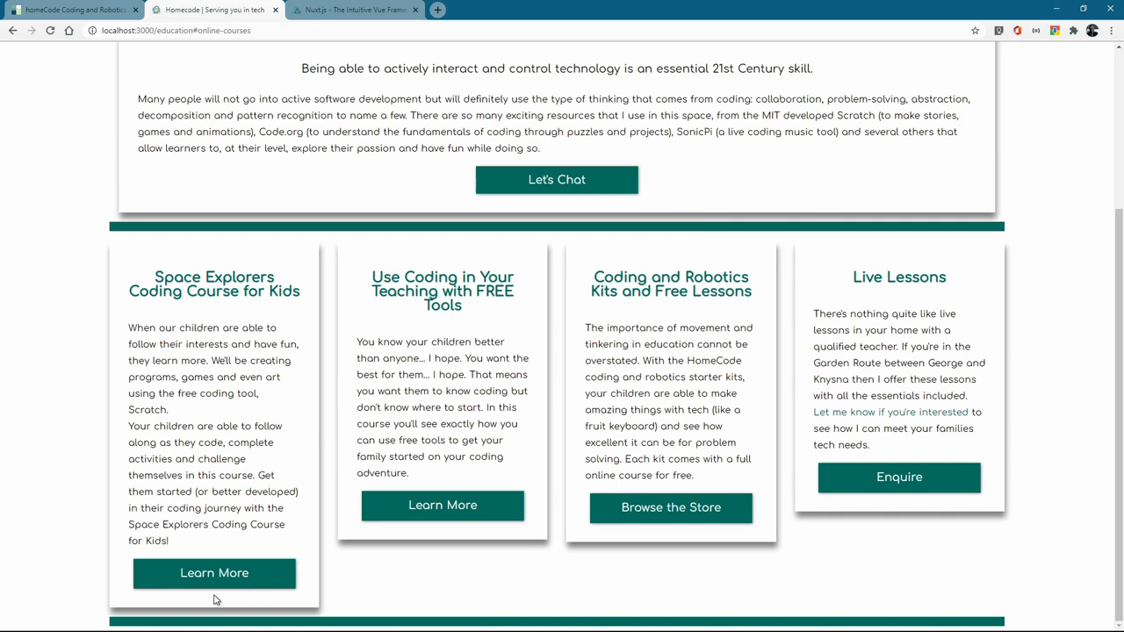
mouse_move(447, 291)
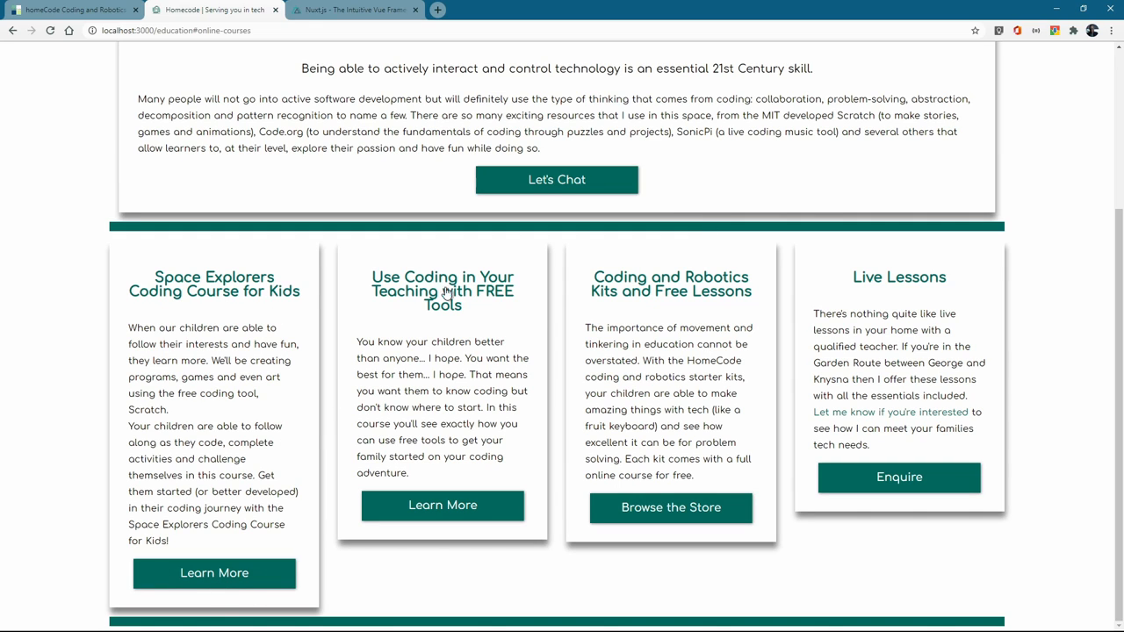
mouse_move(481, 305)
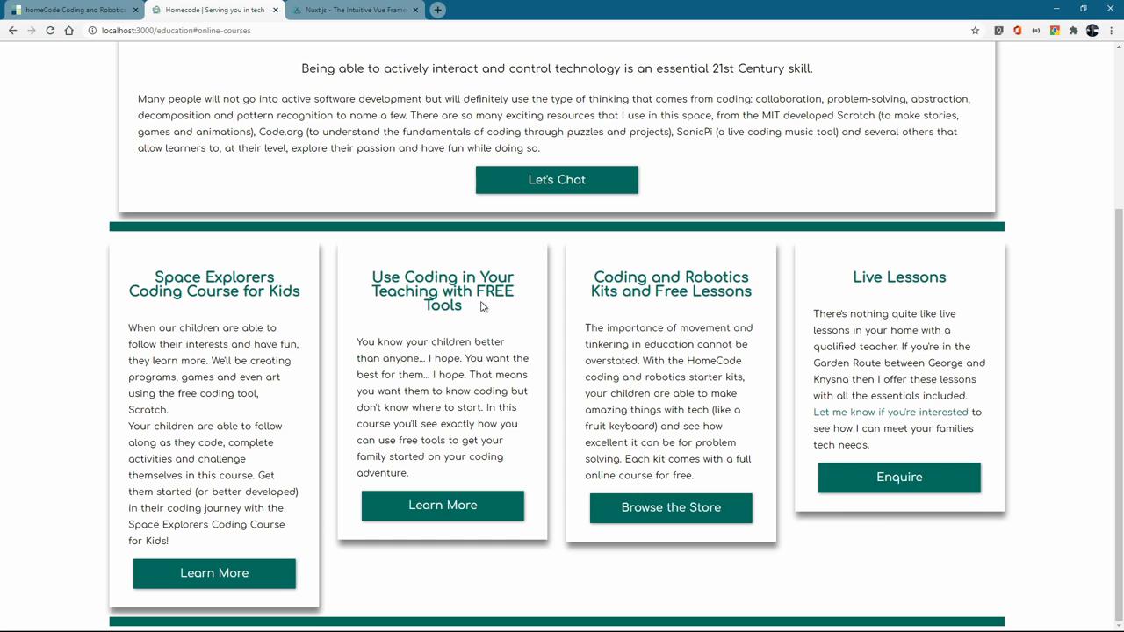
mouse_move(671, 507)
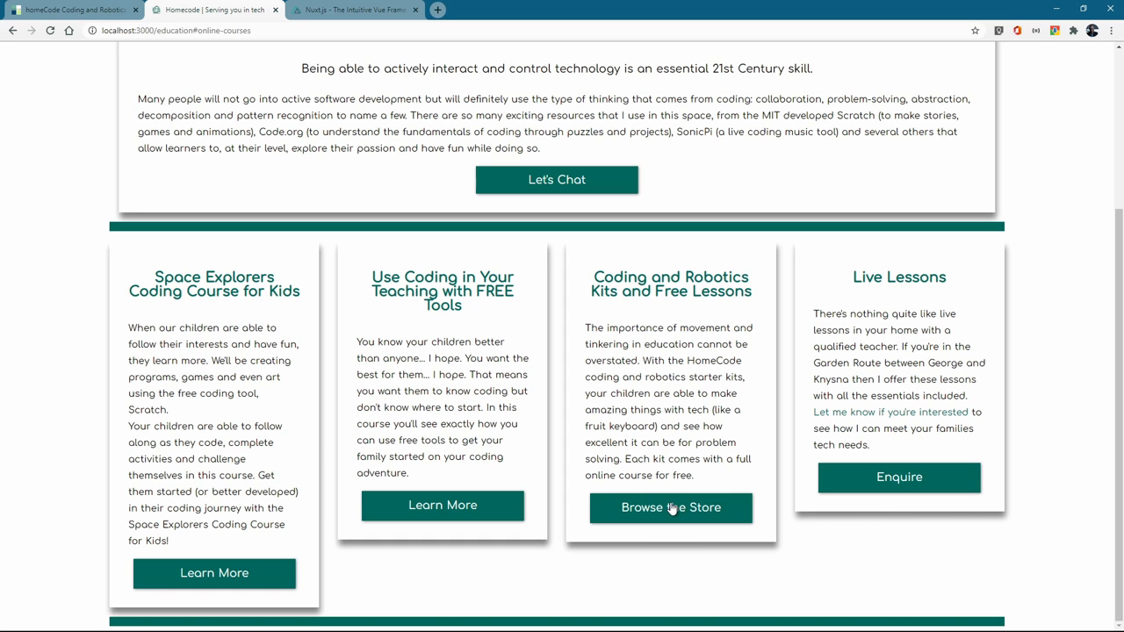
scroll(up, 3)
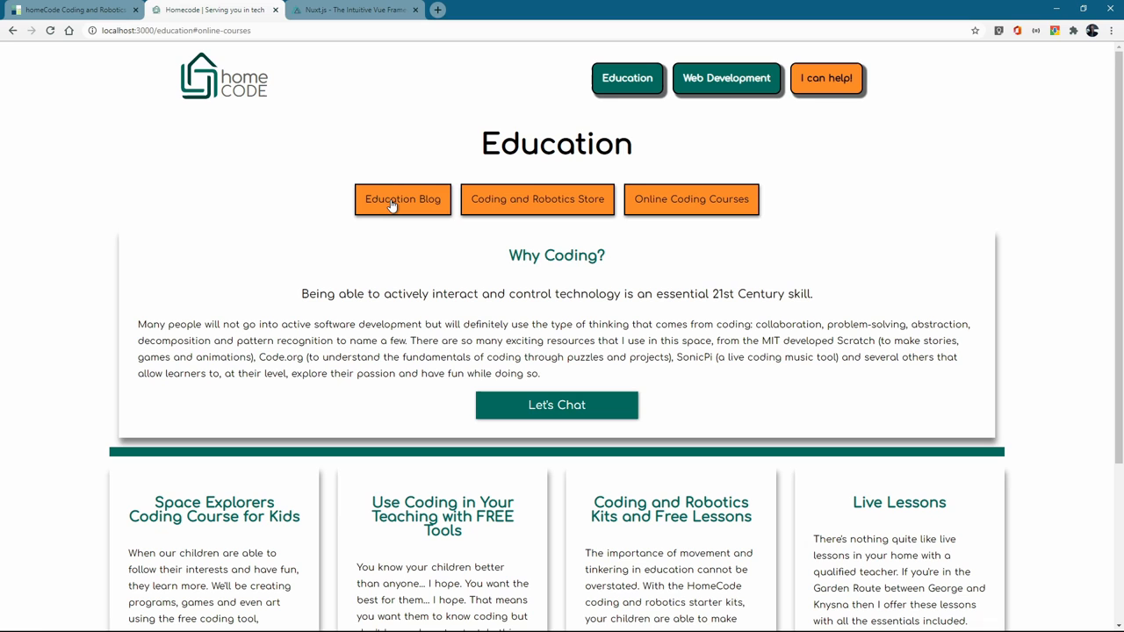
Go to Educational Blog Posts and view the 'Be a Brave Parent, Digitally...' post
click(402, 200)
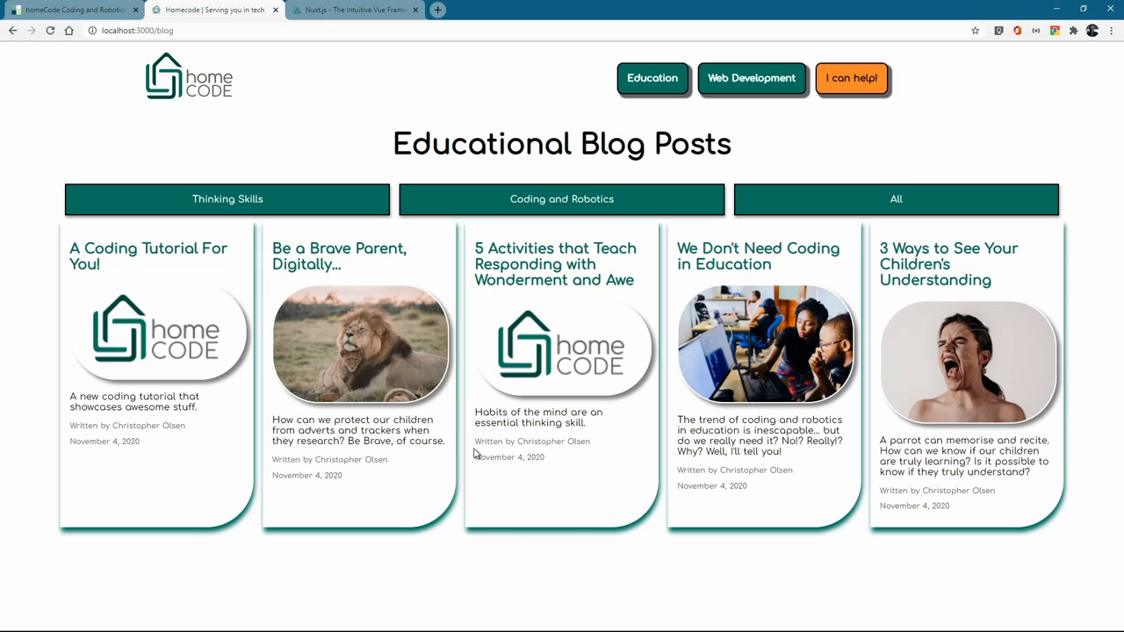
mouse_move(671, 342)
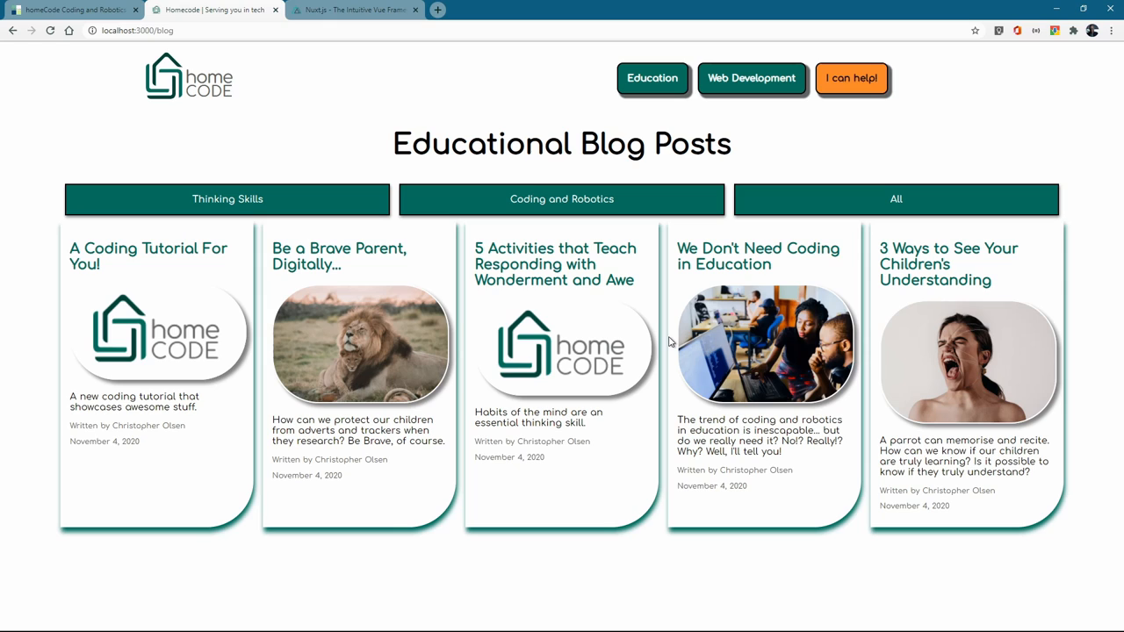
mouse_move(667, 343)
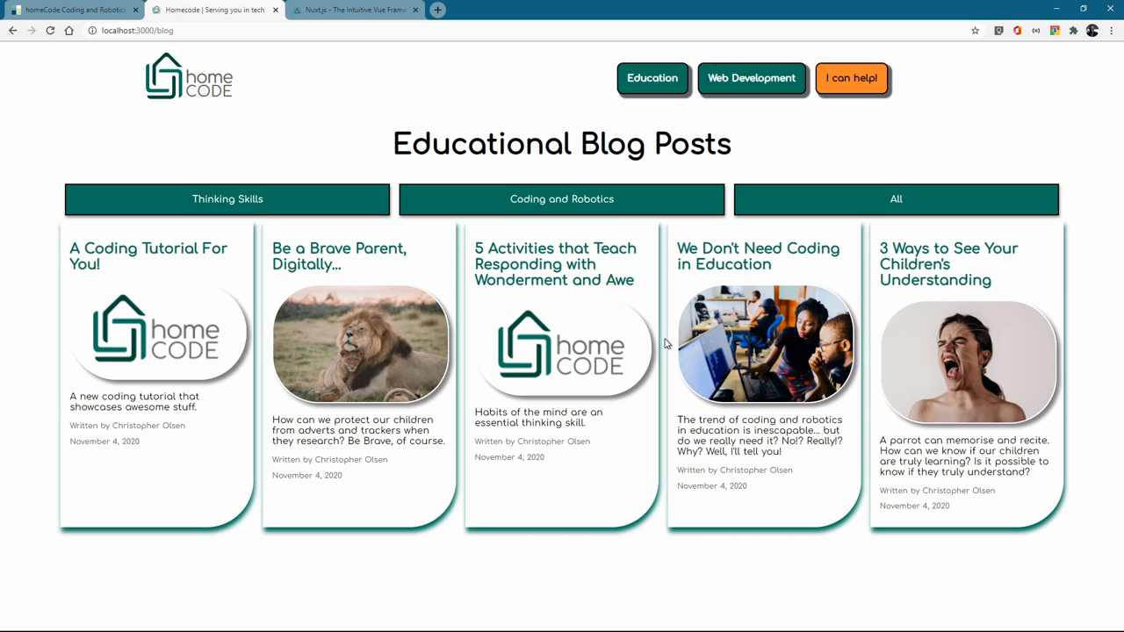
mouse_move(541, 504)
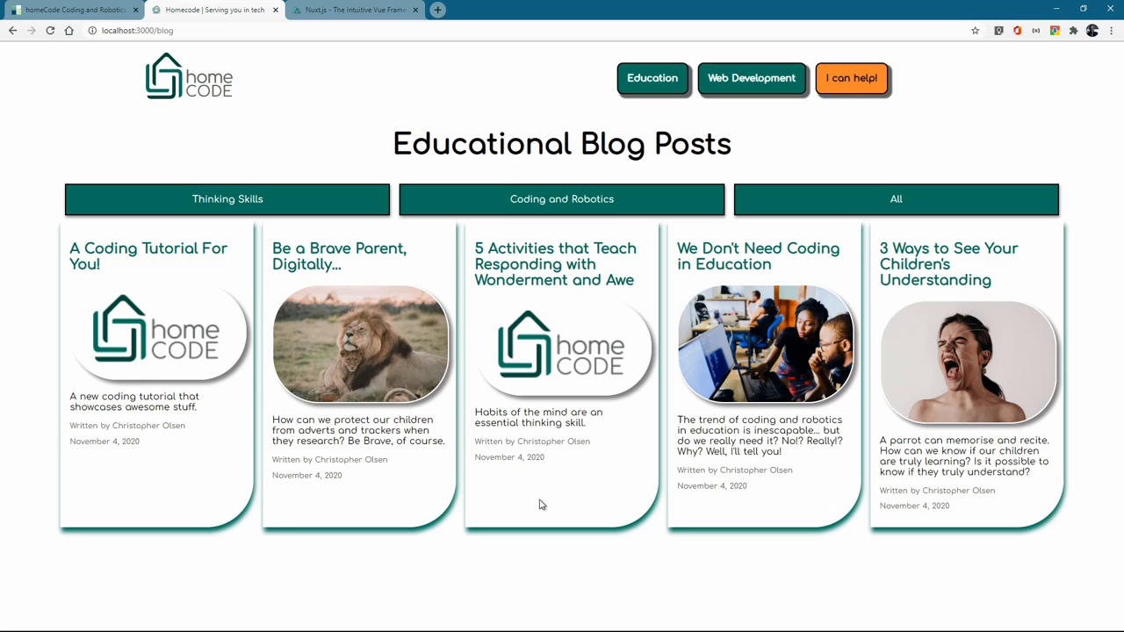
mouse_move(314, 263)
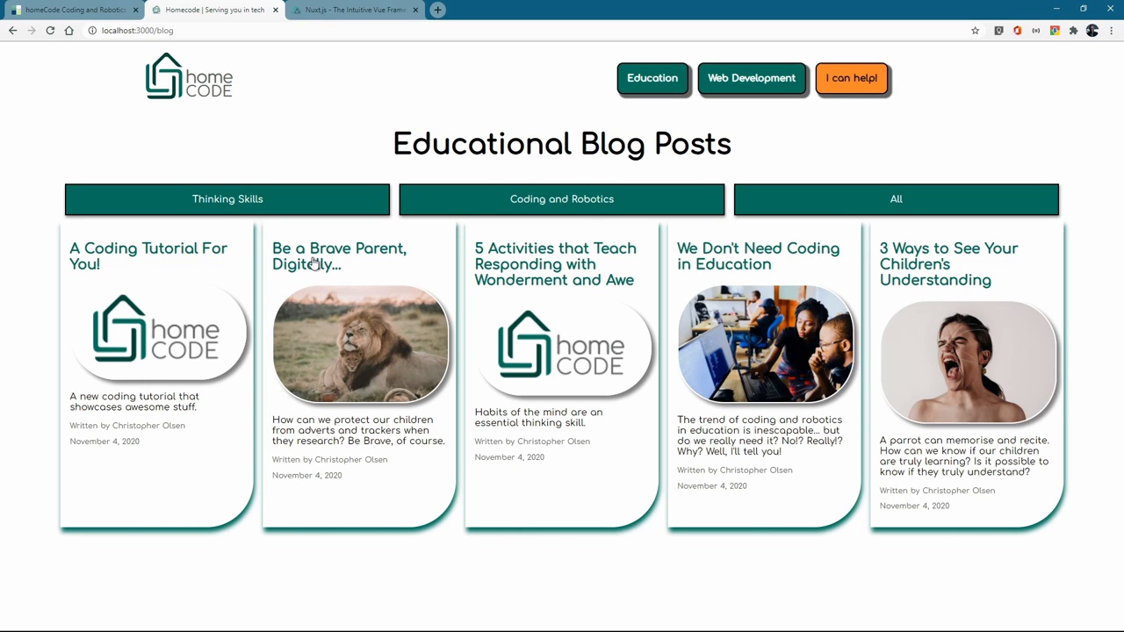
click(337, 257)
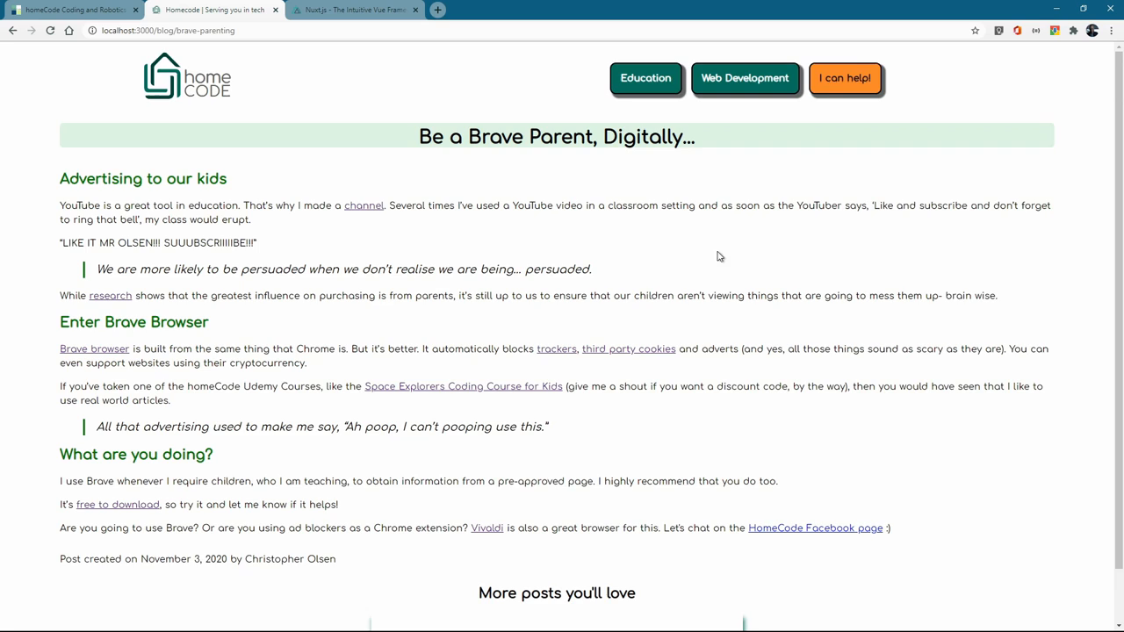
mouse_move(541, 230)
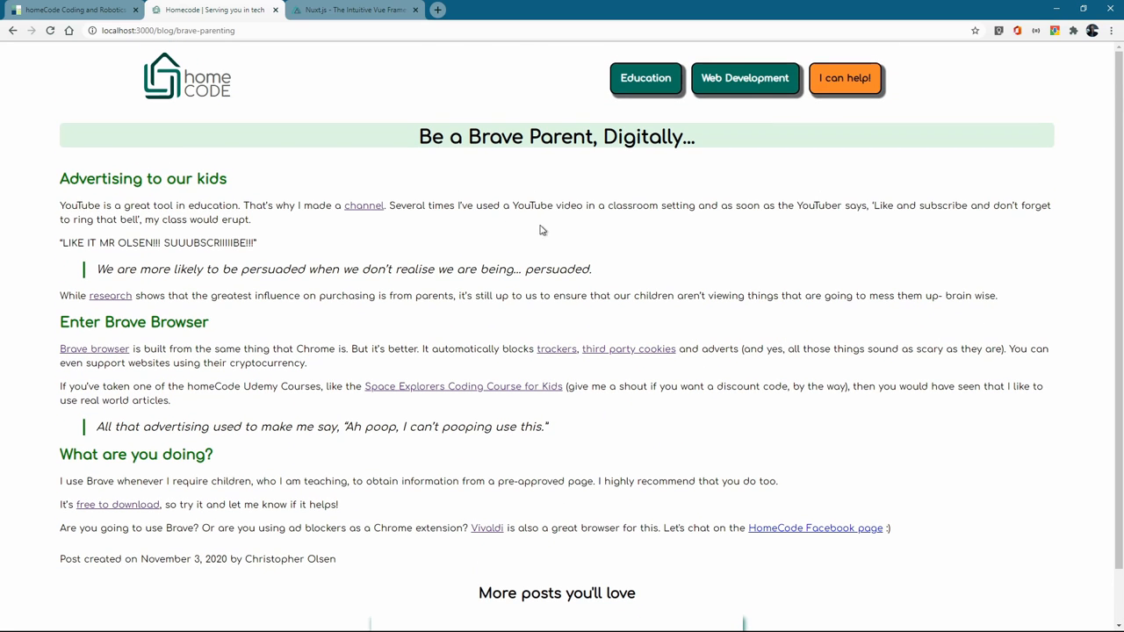
mouse_move(297, 257)
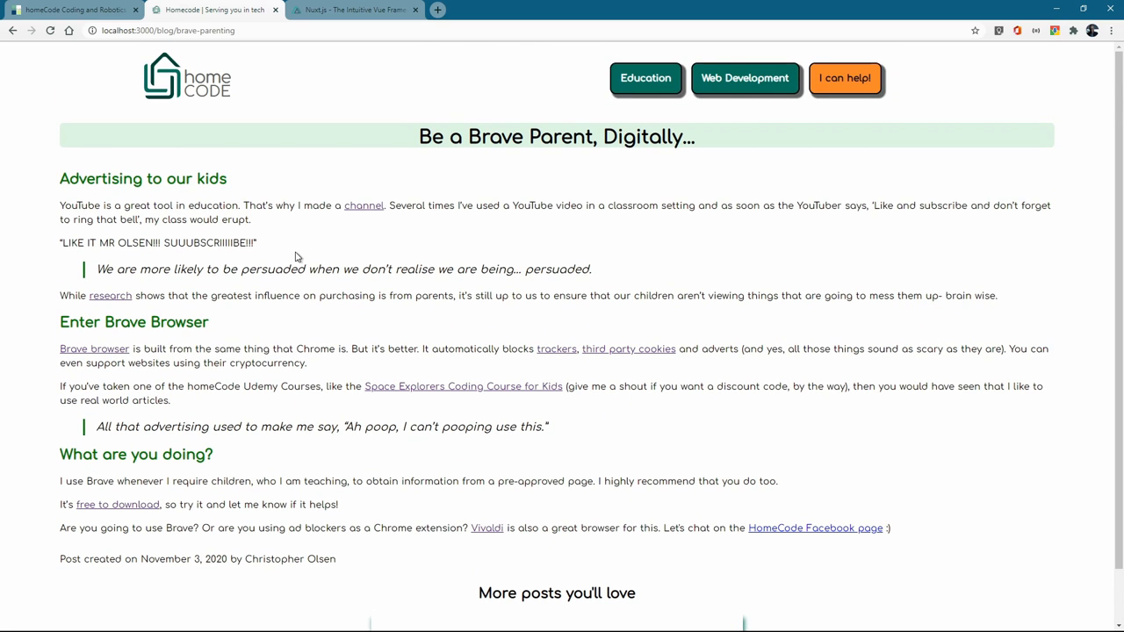
mouse_move(460, 256)
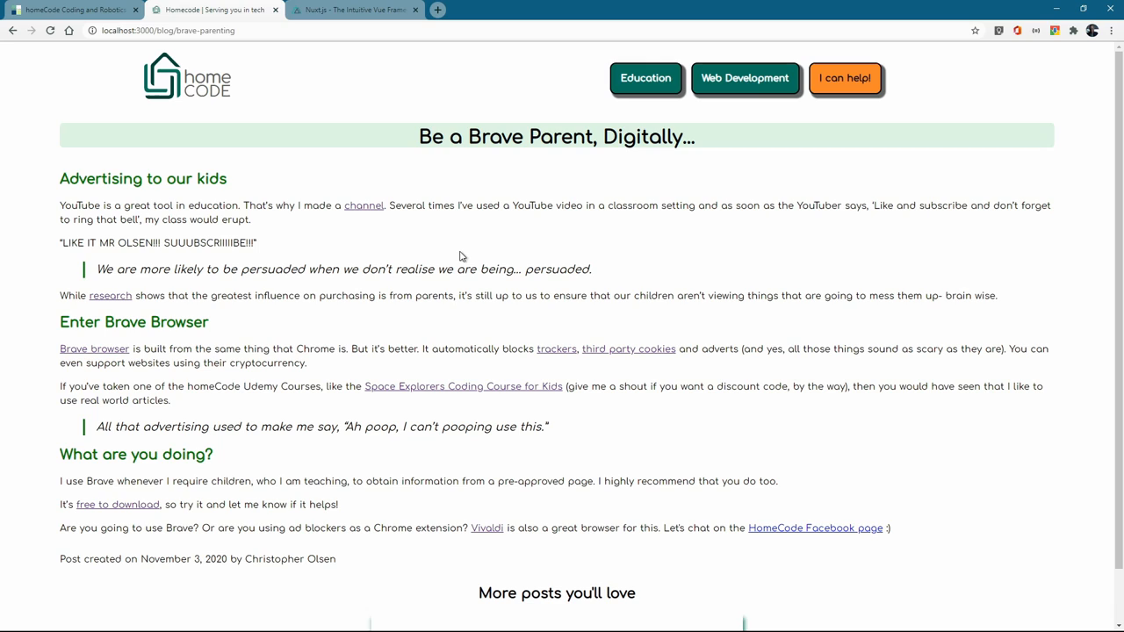
mouse_move(481, 295)
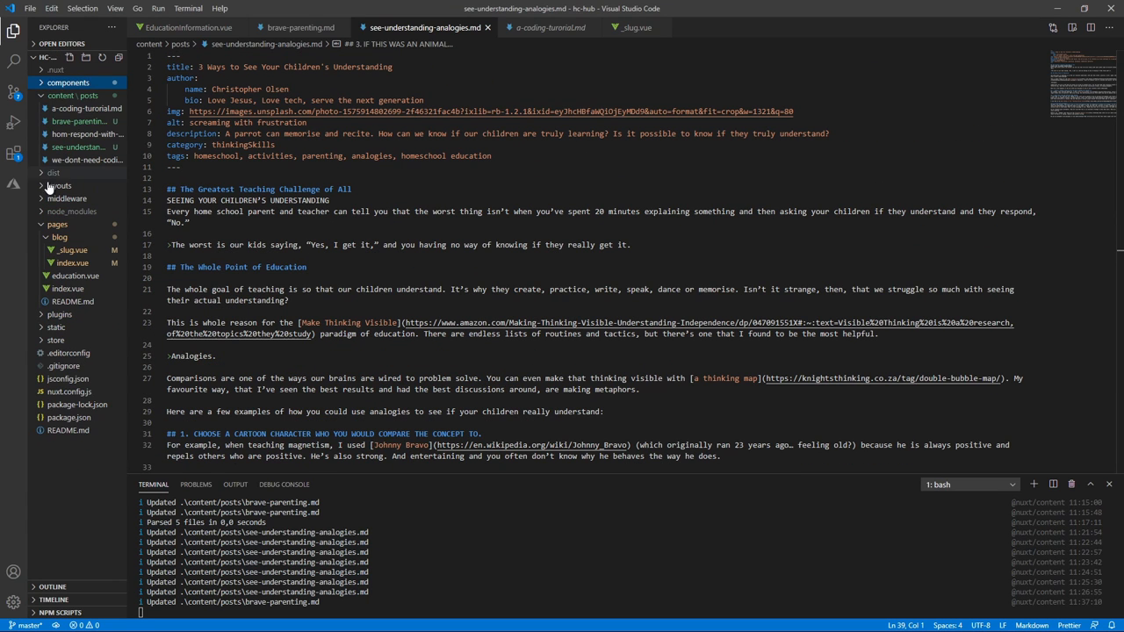
Tidy the Explorer folders and load layouts/default.vue with its template and global font styles
click(70, 95)
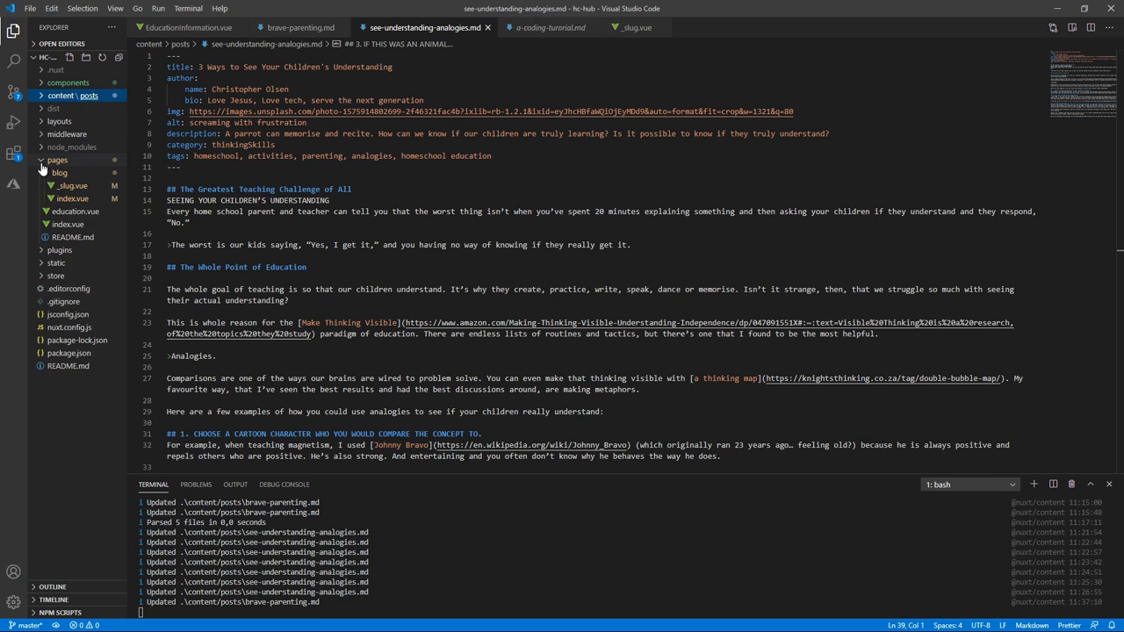
click(57, 160)
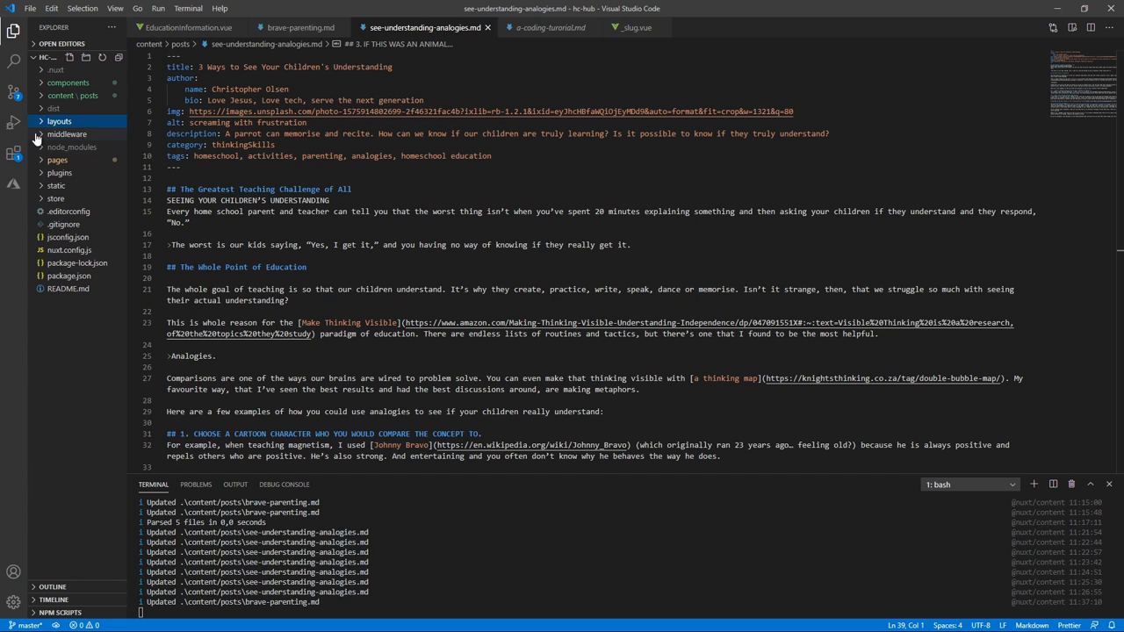
click(66, 133)
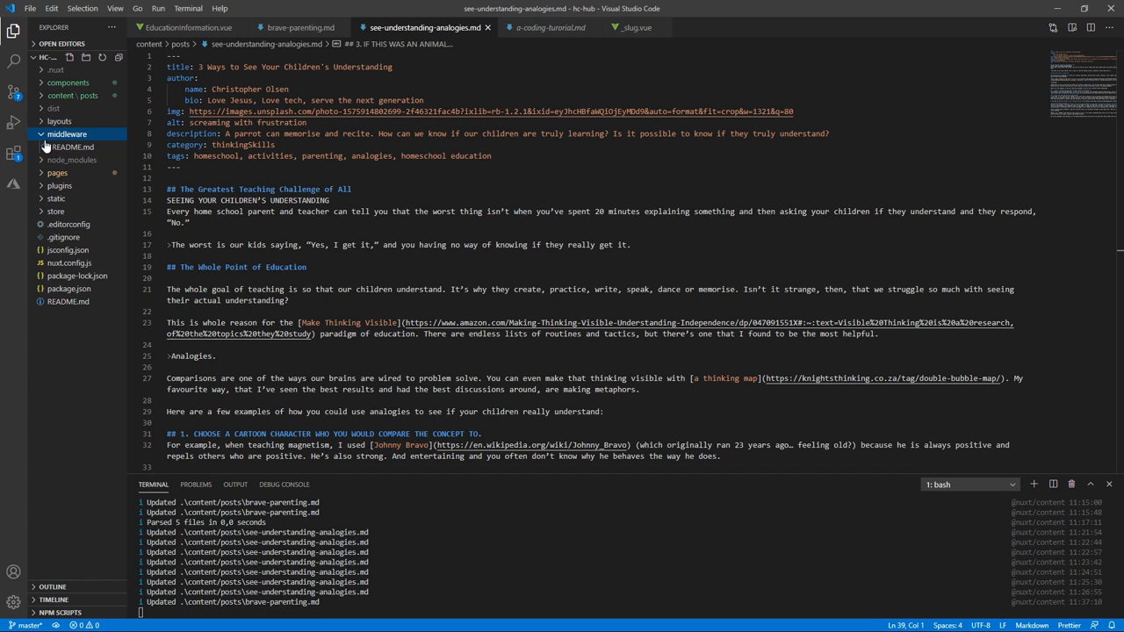
click(69, 133)
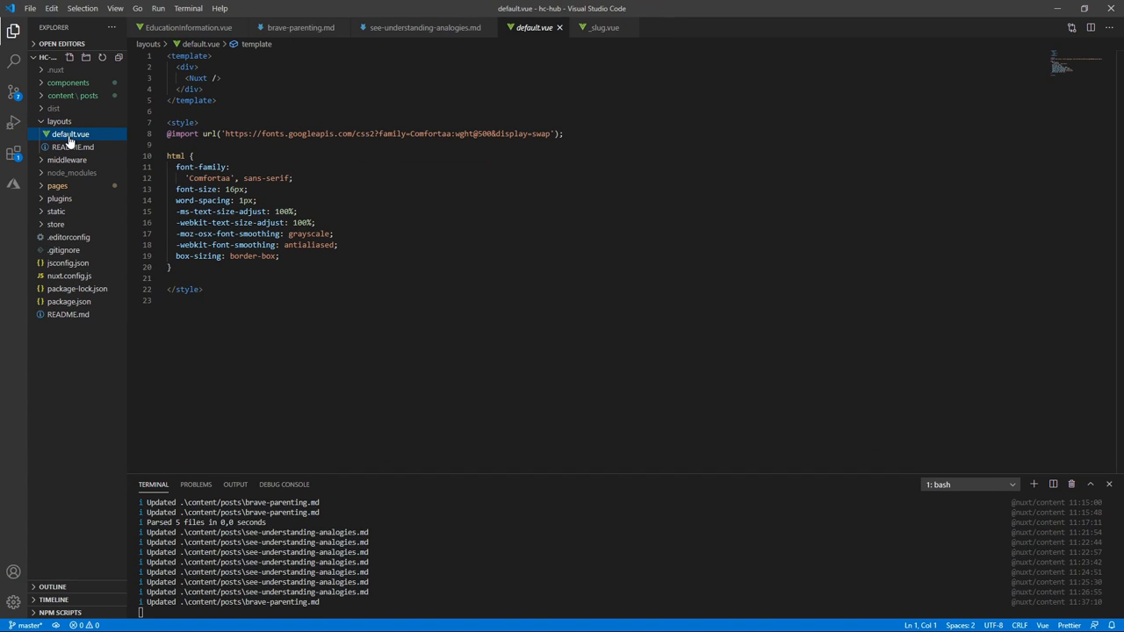
Browse the pages, blog and static folders, then load components/EducationInformation.vue
click(60, 121)
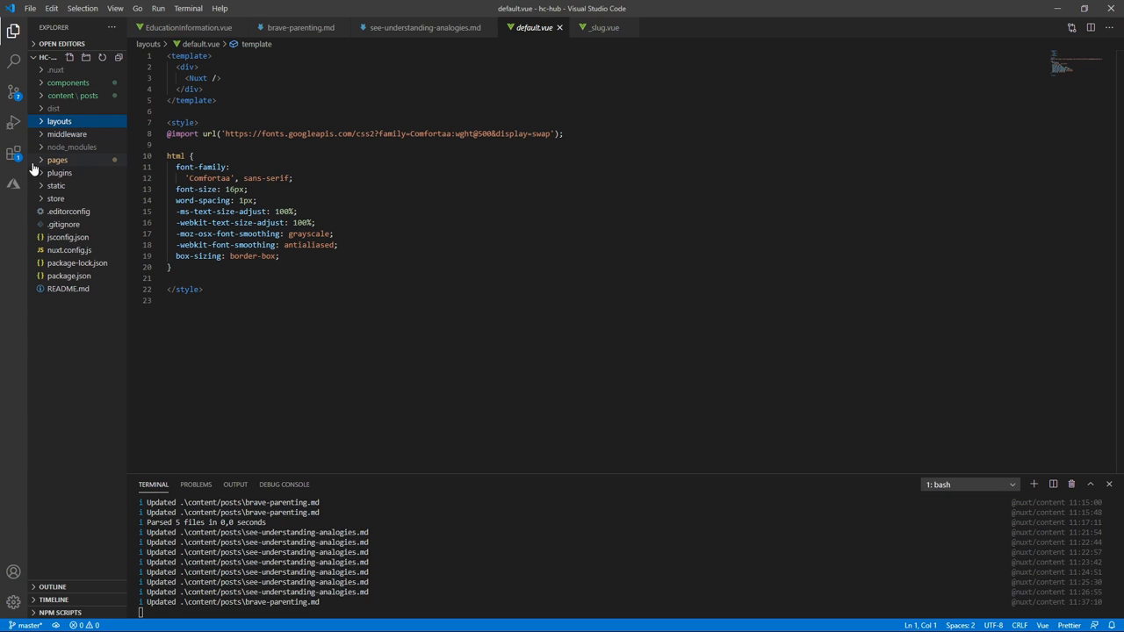
click(56, 159)
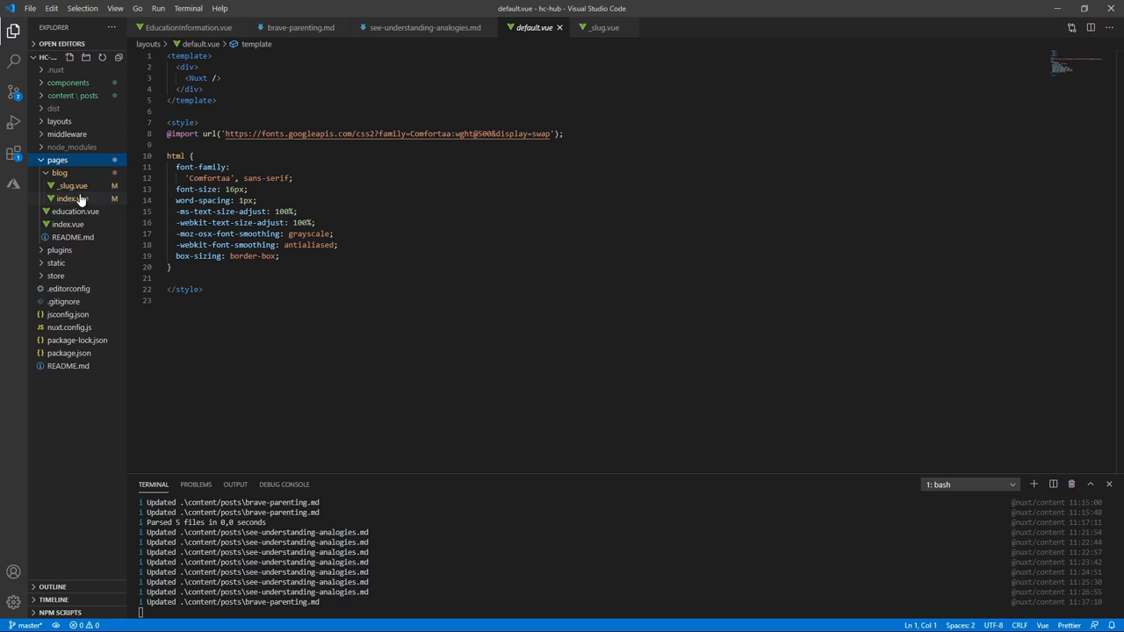
click(59, 174)
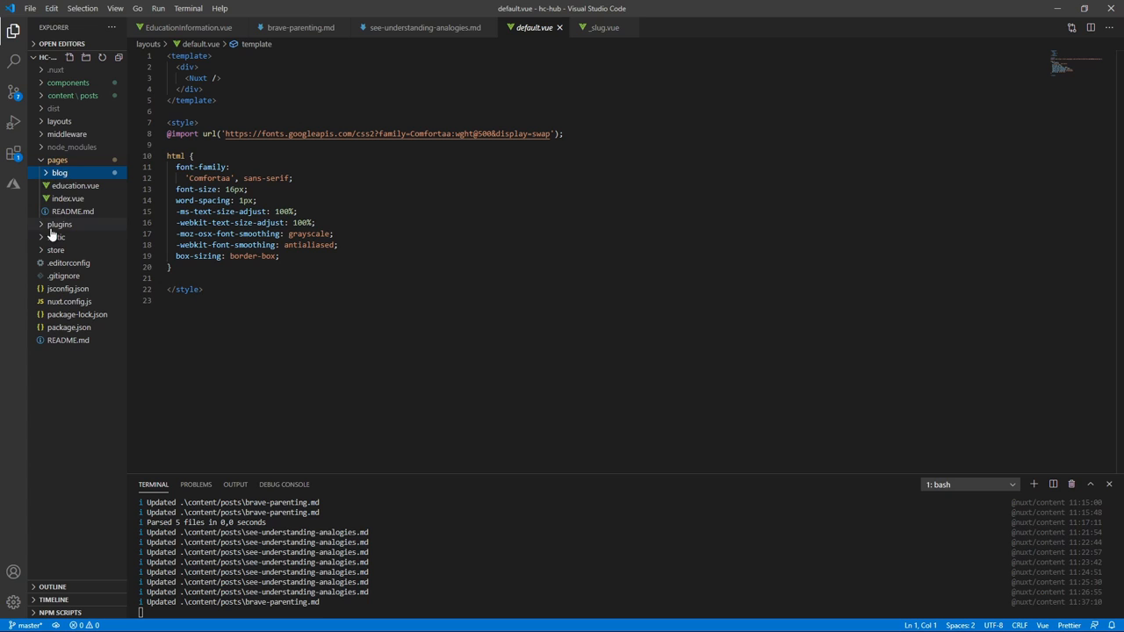
click(56, 235)
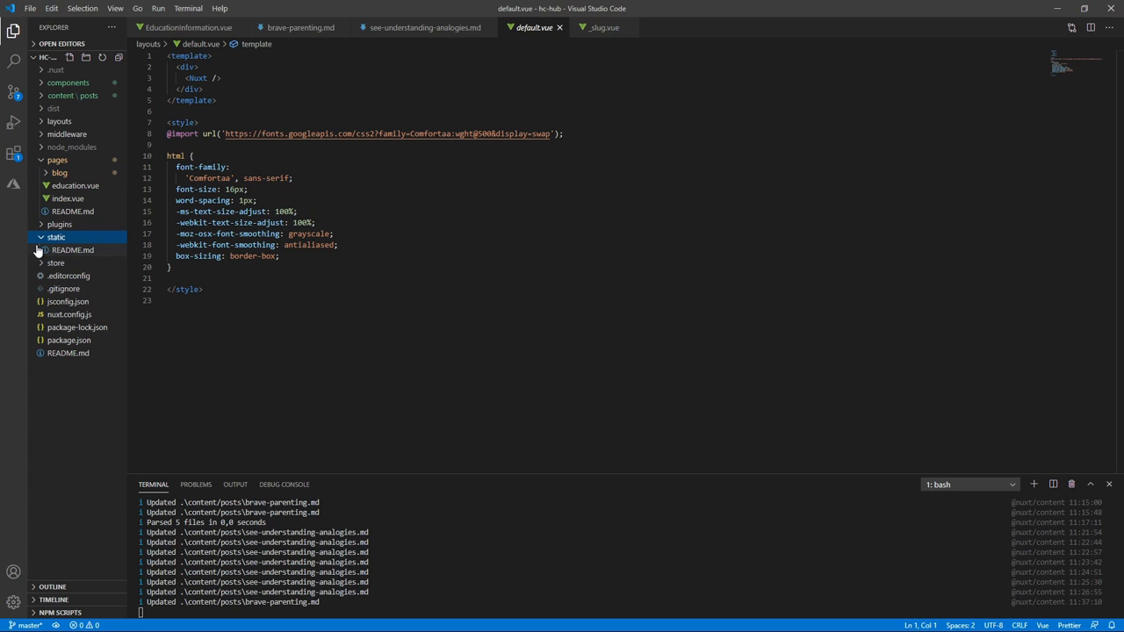
mouse_move(44, 250)
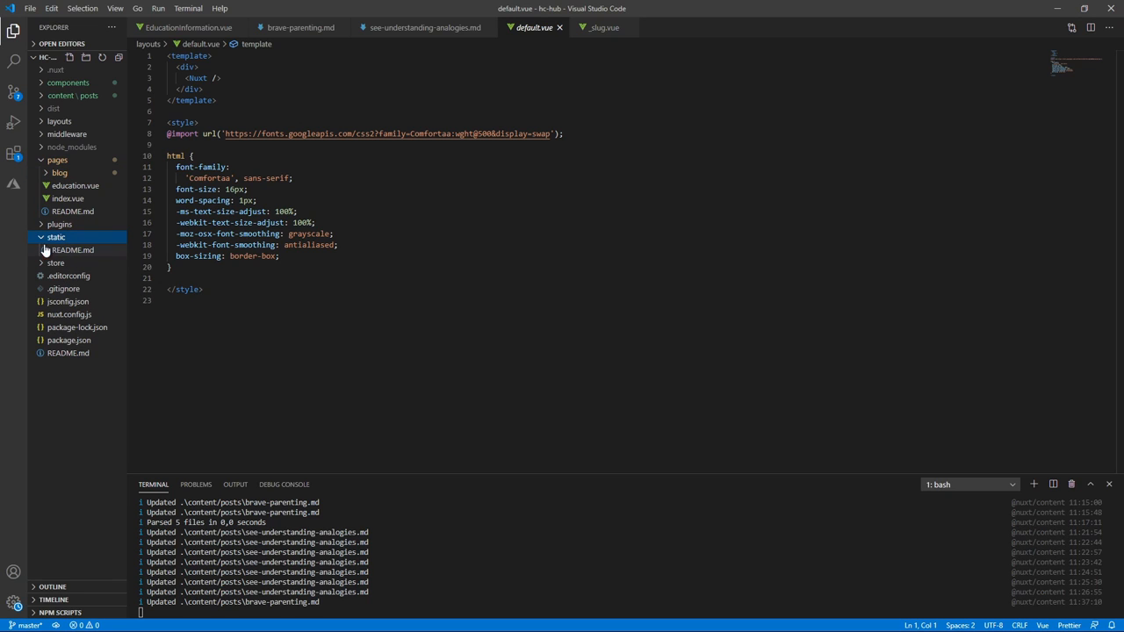
click(56, 236)
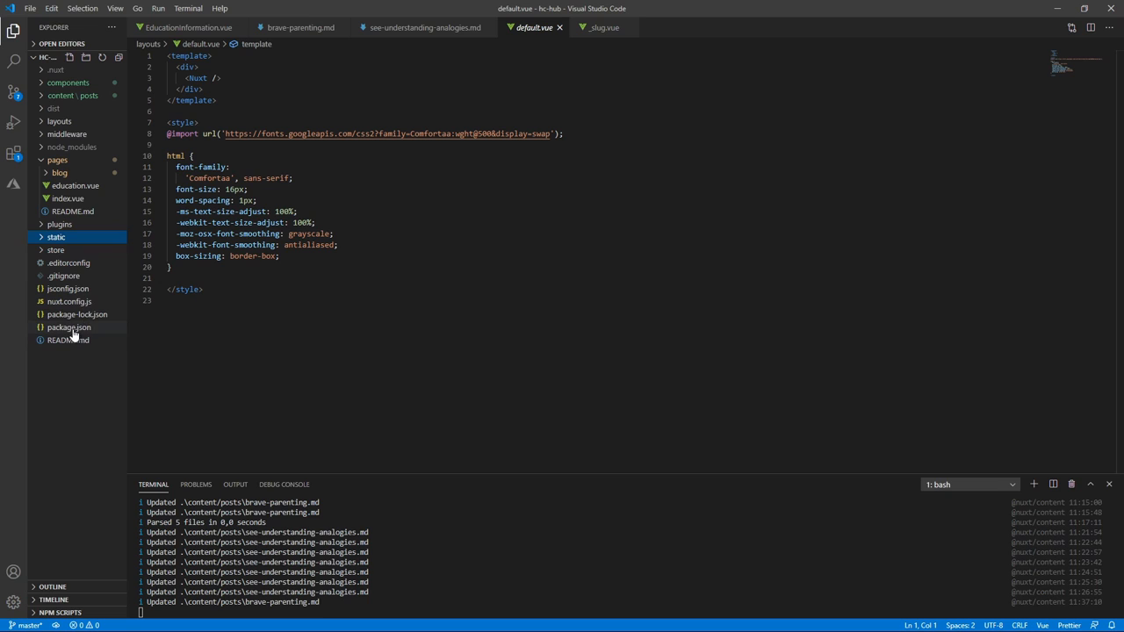
click(67, 83)
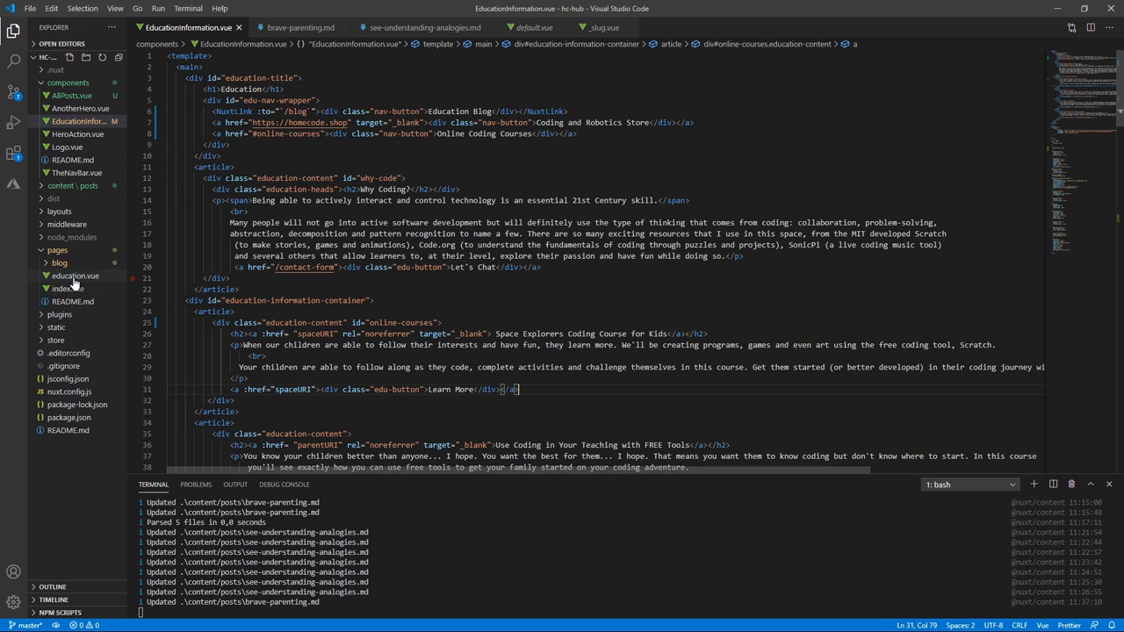
Load pages/education.vue, which combines TheNavBar and EducationInformation components
click(75, 276)
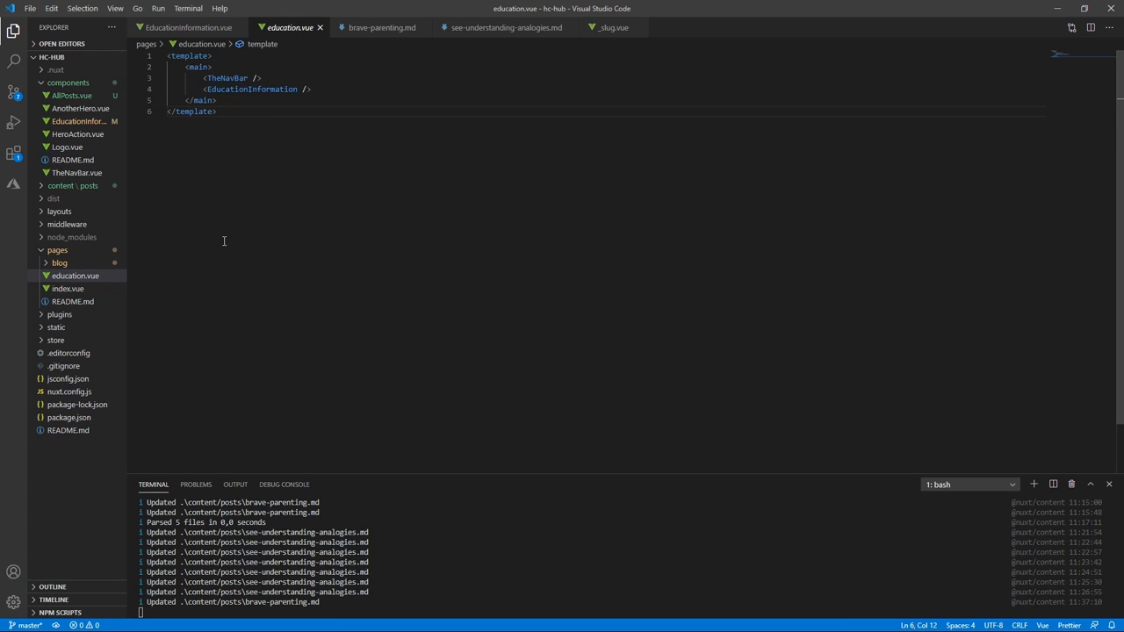
mouse_move(187, 225)
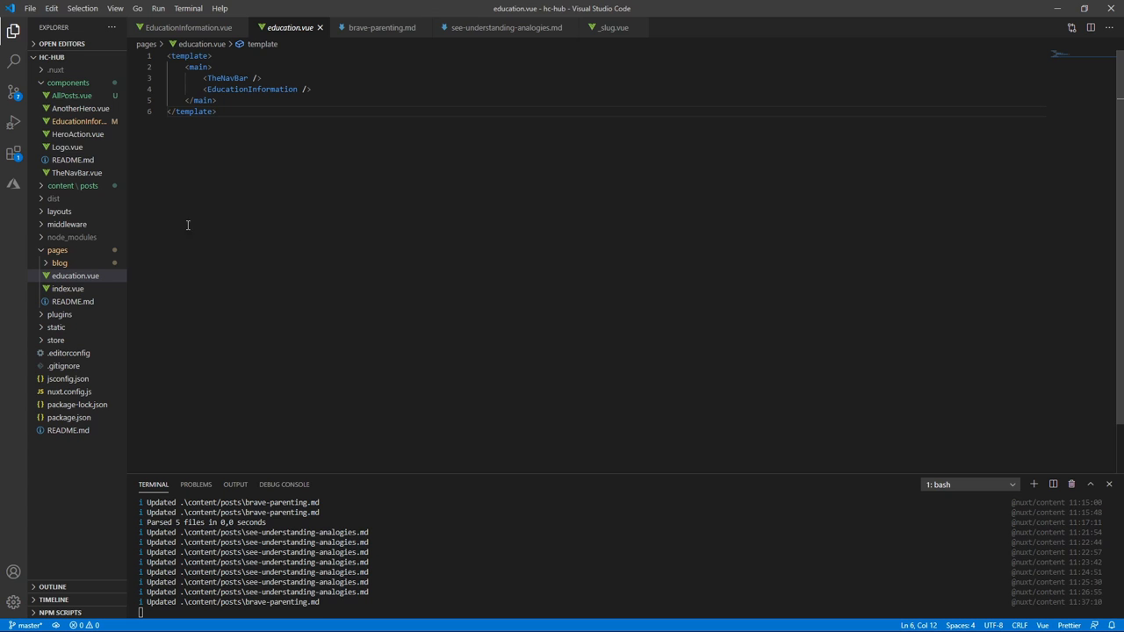